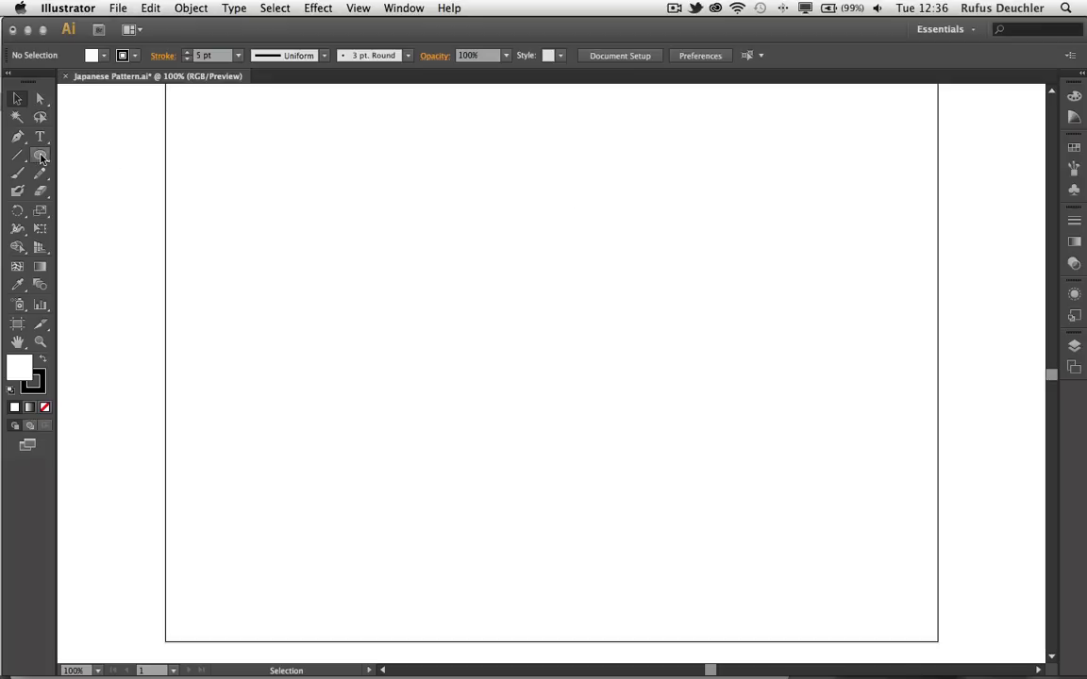
Draw three concentric circles with 5 pt black strokes, then deselect them.
click(40, 155)
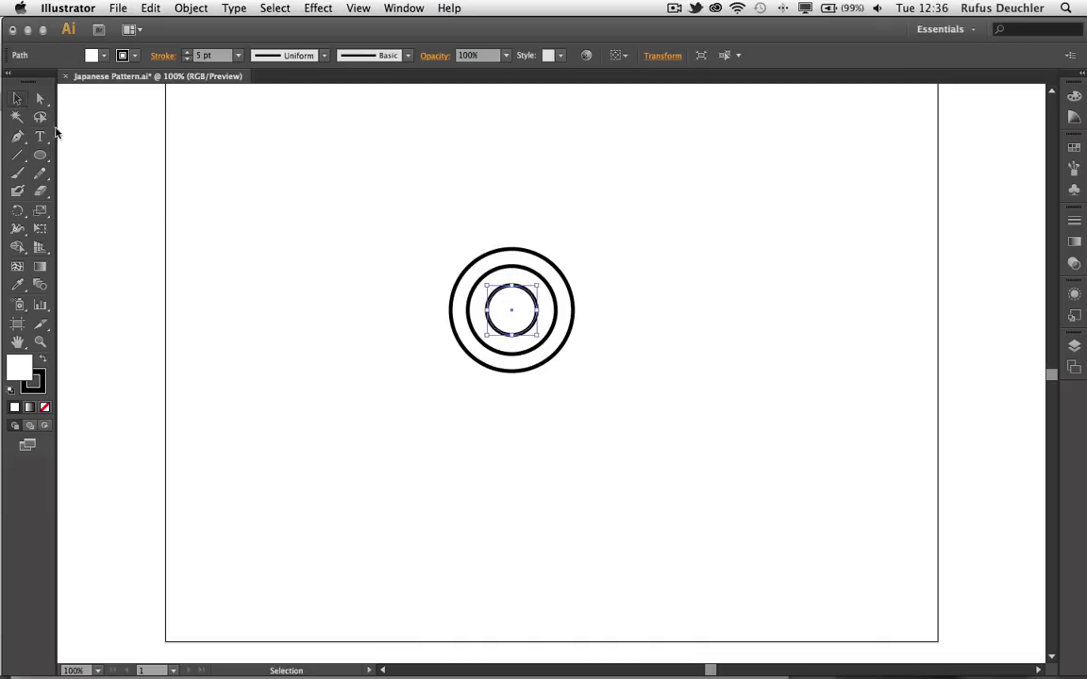
click(448, 394)
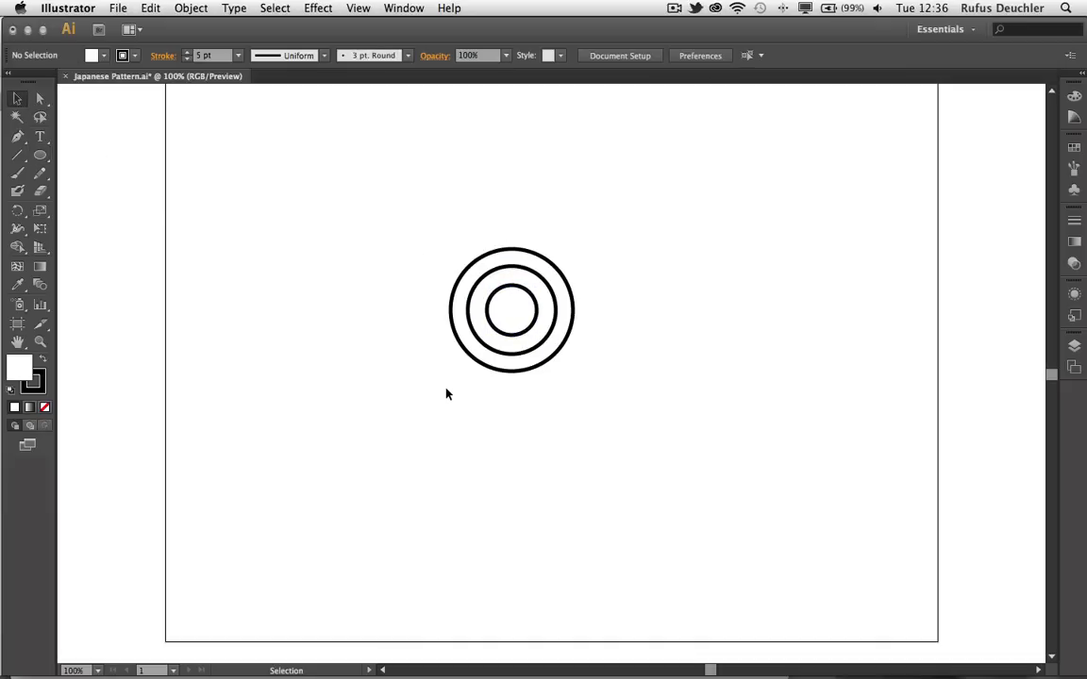
mouse_move(464, 237)
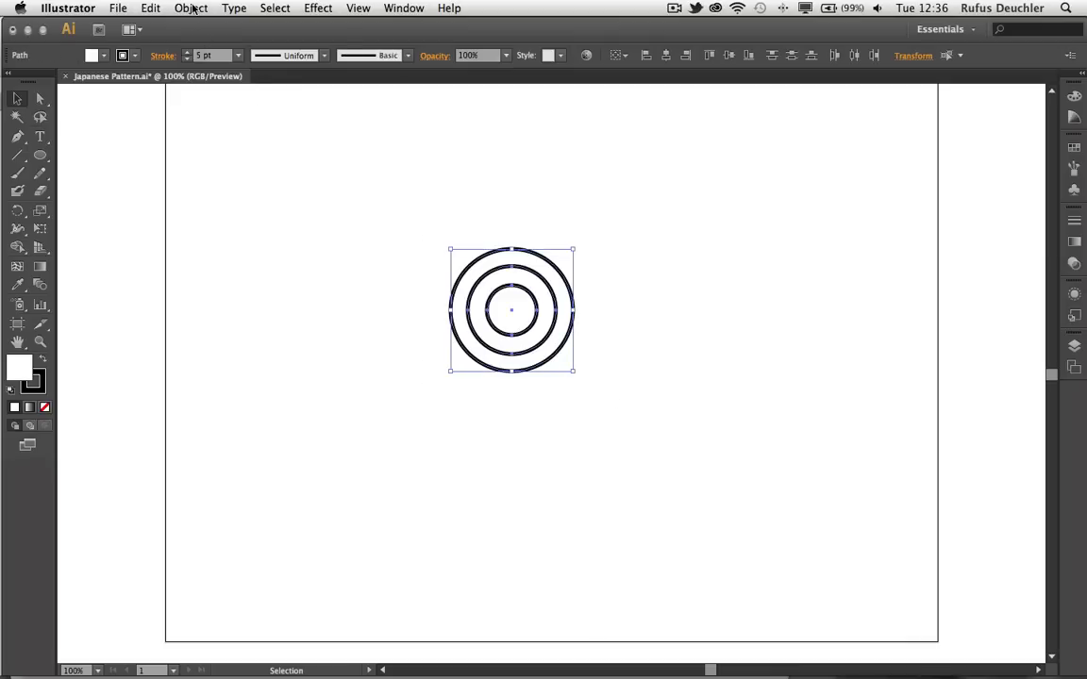
Select the three circles and show the Object > Pattern submenu.
click(190, 7)
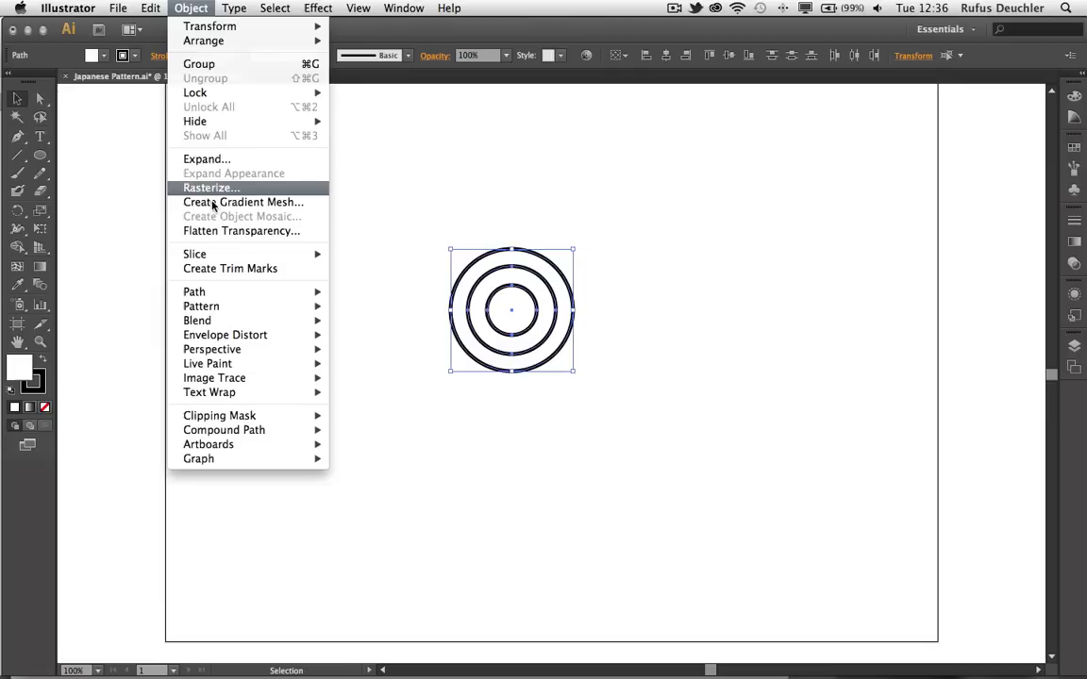
mouse_move(201, 306)
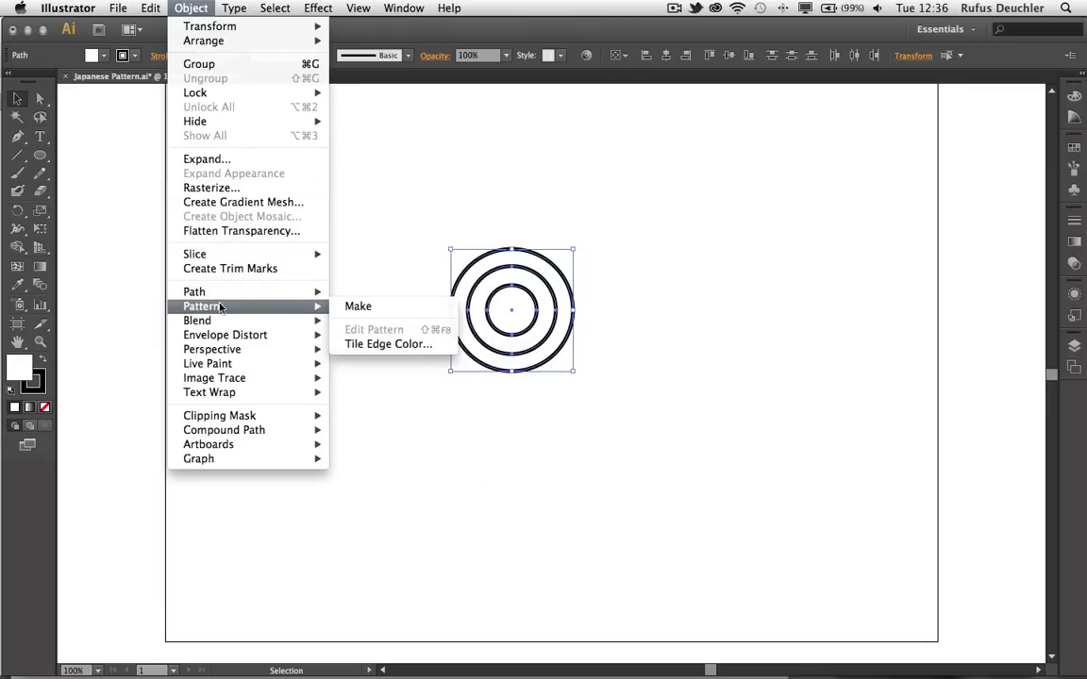
mouse_move(358, 306)
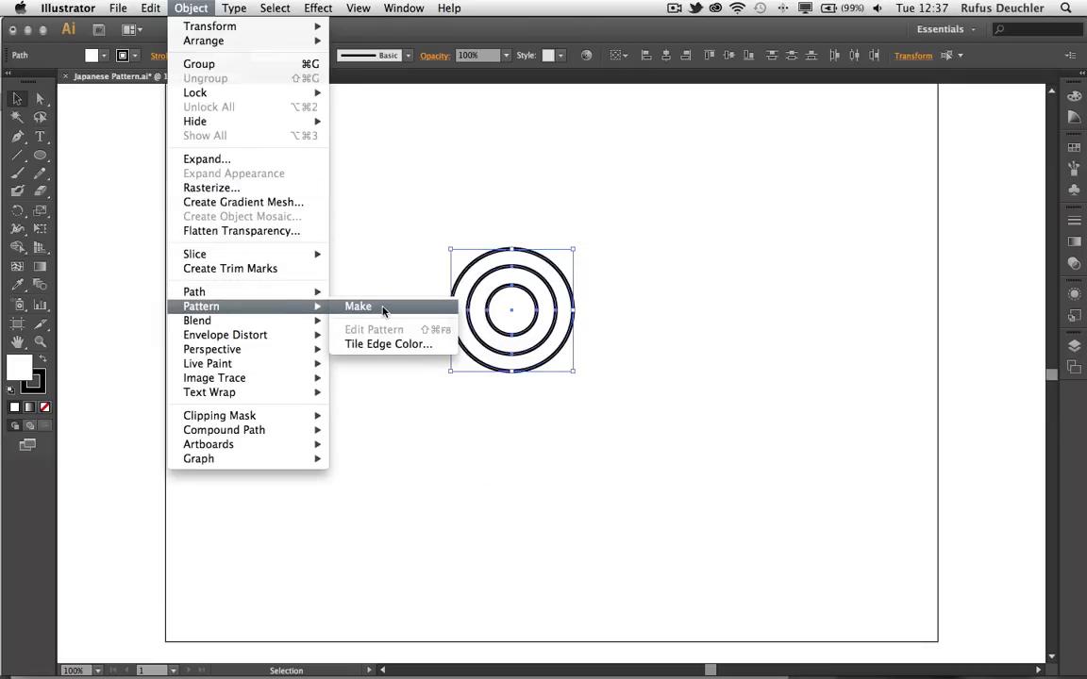
Make a pattern from the circles with Object > Pattern > Make.
click(357, 306)
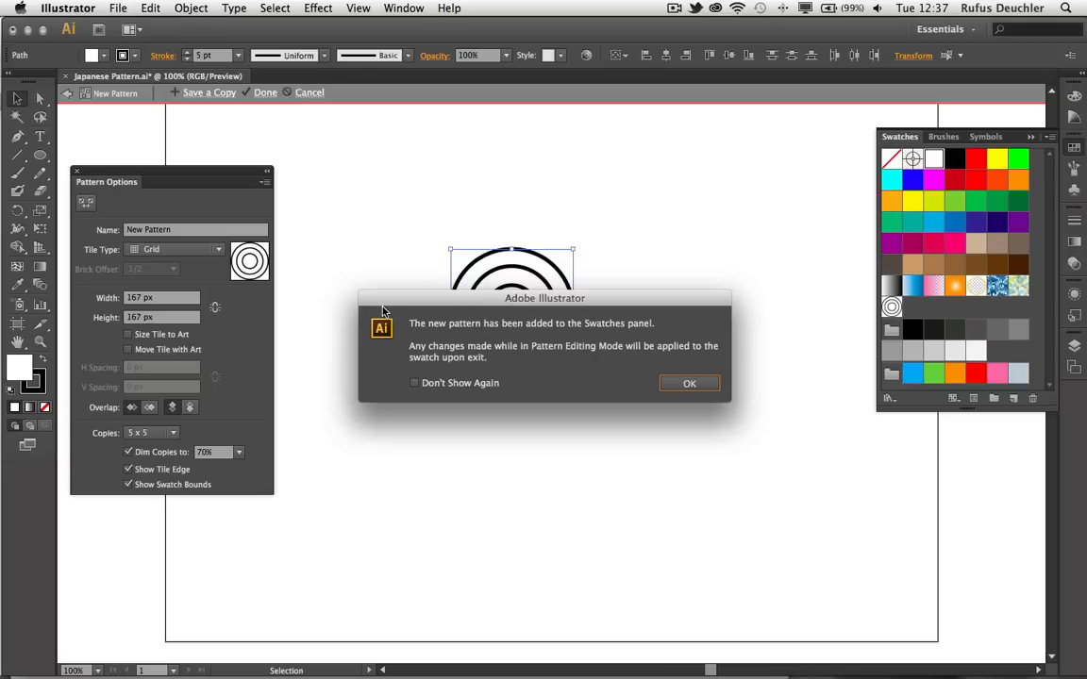
mouse_move(104, 219)
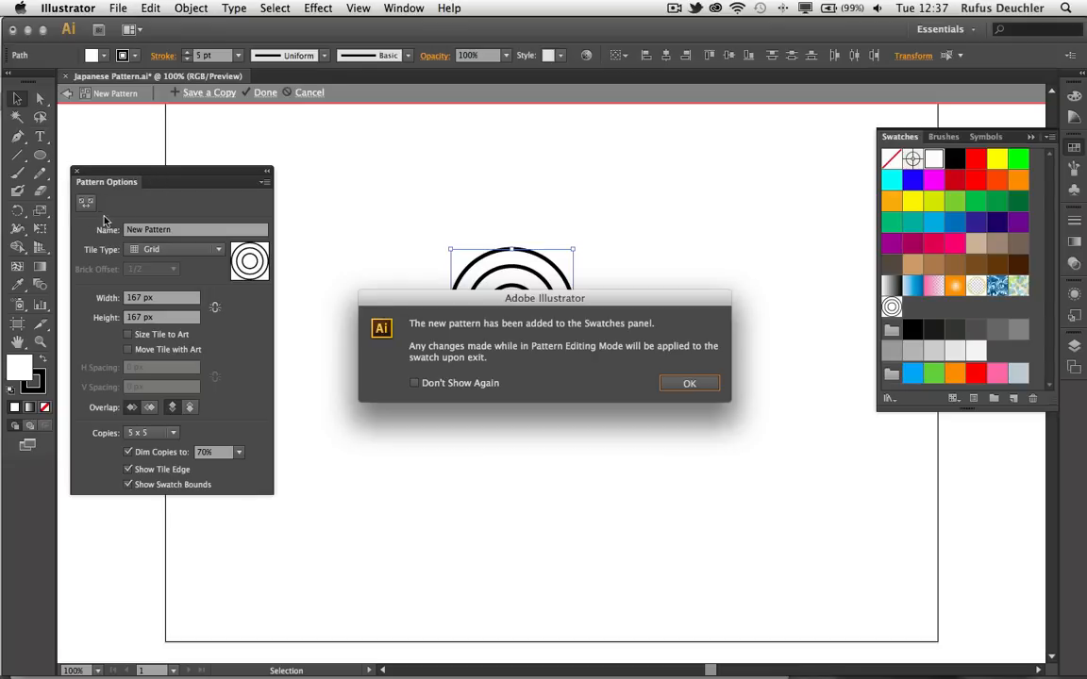
mouse_move(833, 265)
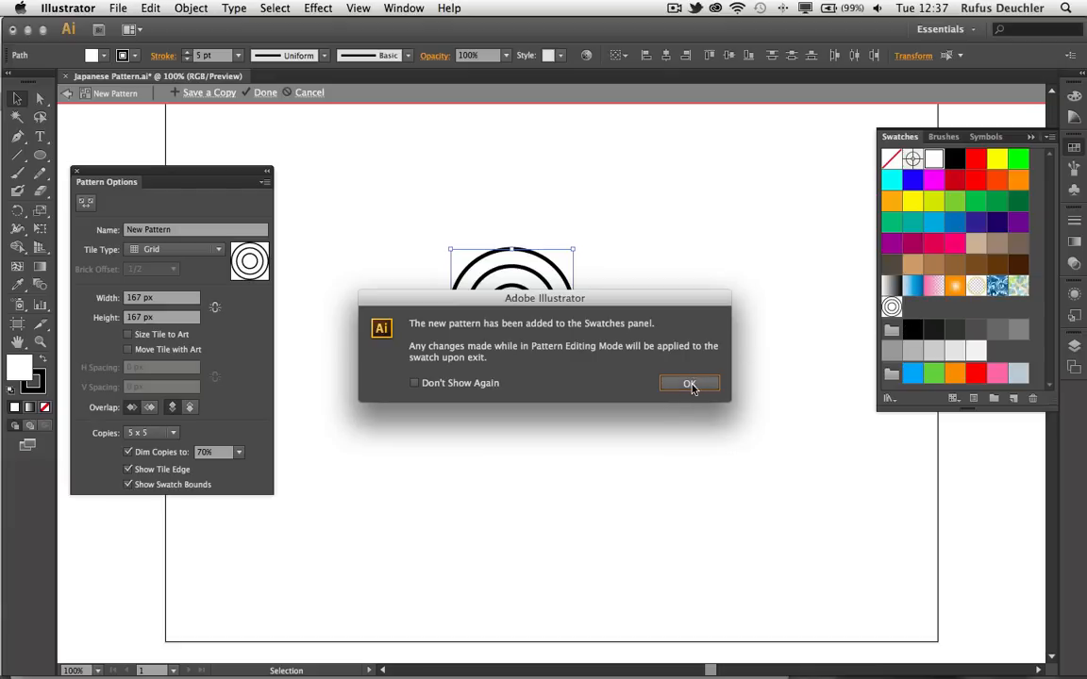
Dismiss the pattern notice and rename the pattern 'Japanese Pattern'.
click(688, 383)
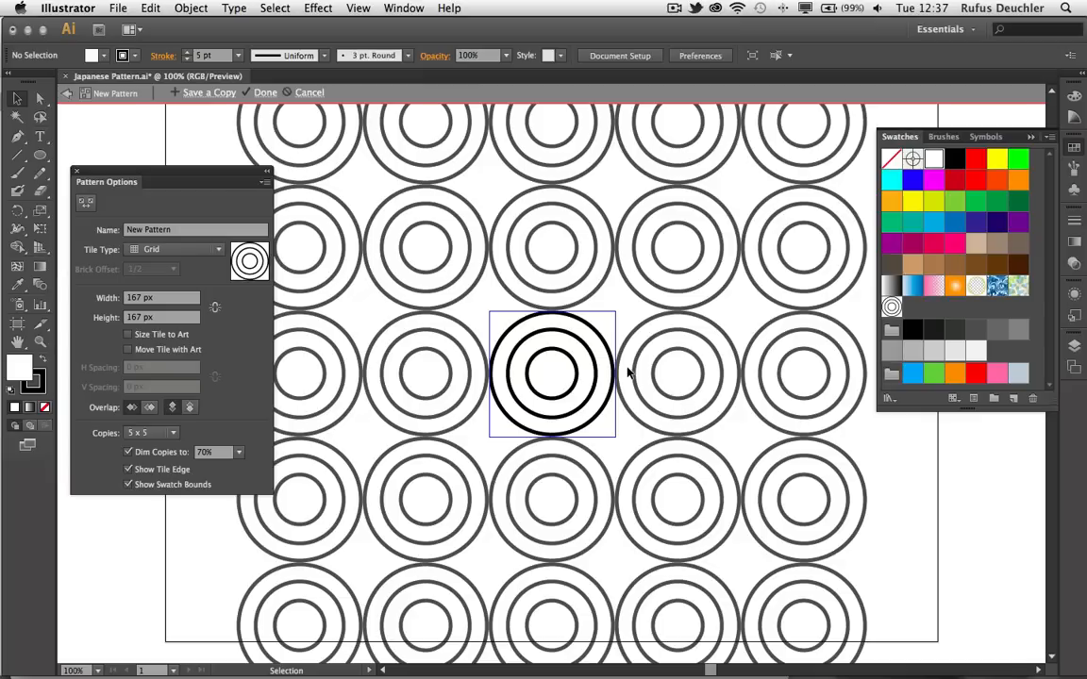
mouse_move(121, 203)
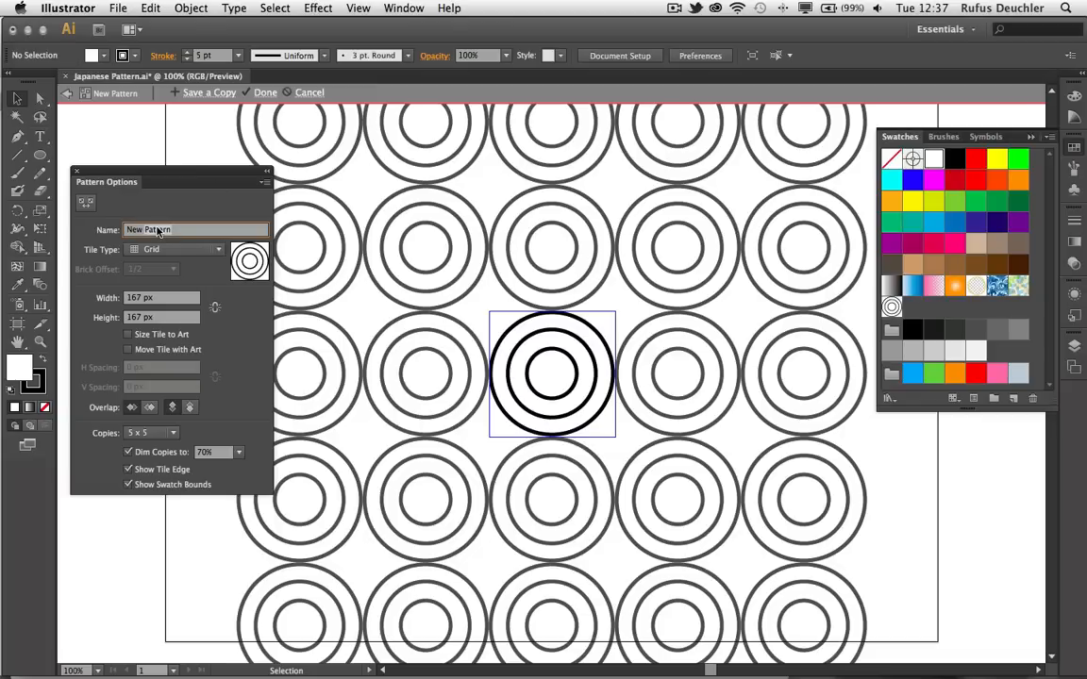
text(Japanese P)
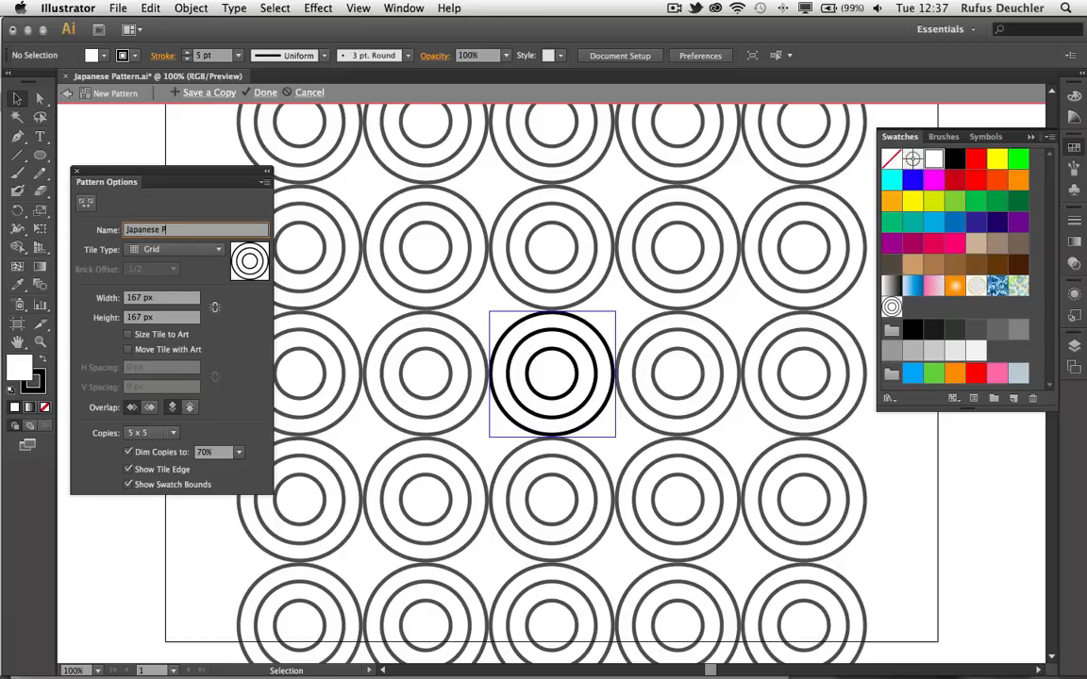
text(attern)
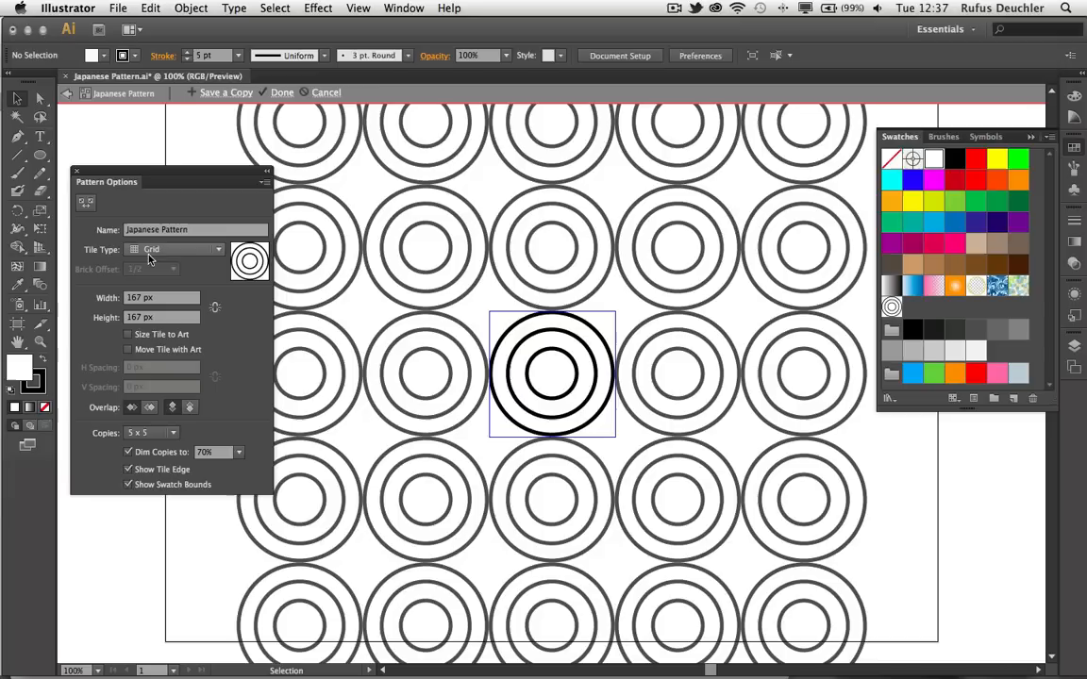
mouse_move(173, 258)
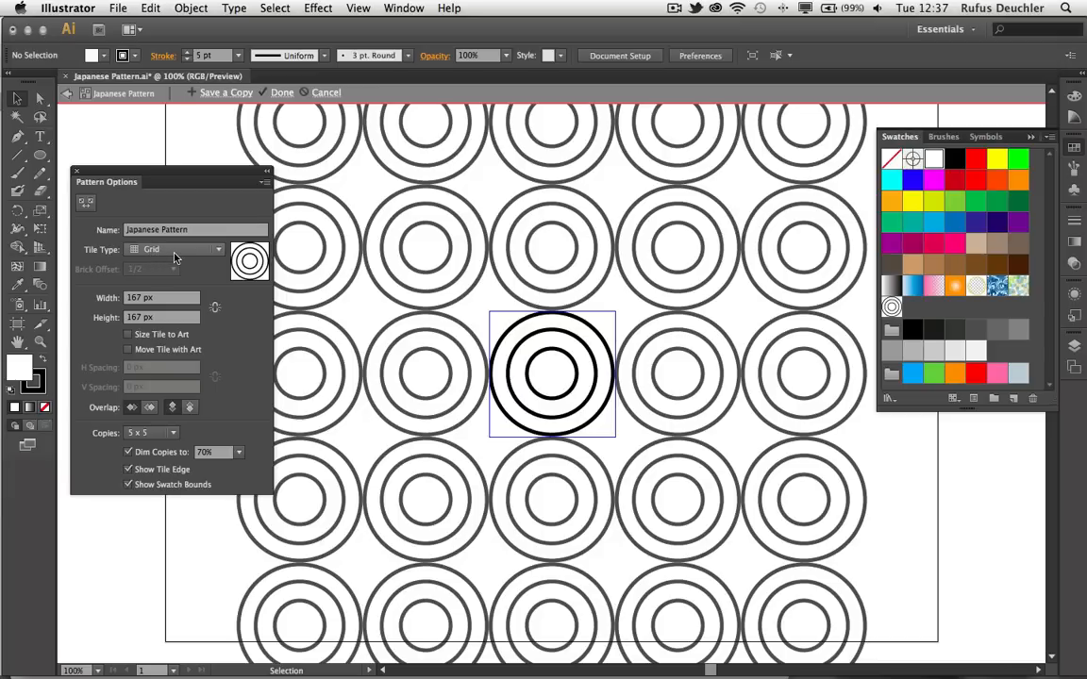
mouse_move(181, 256)
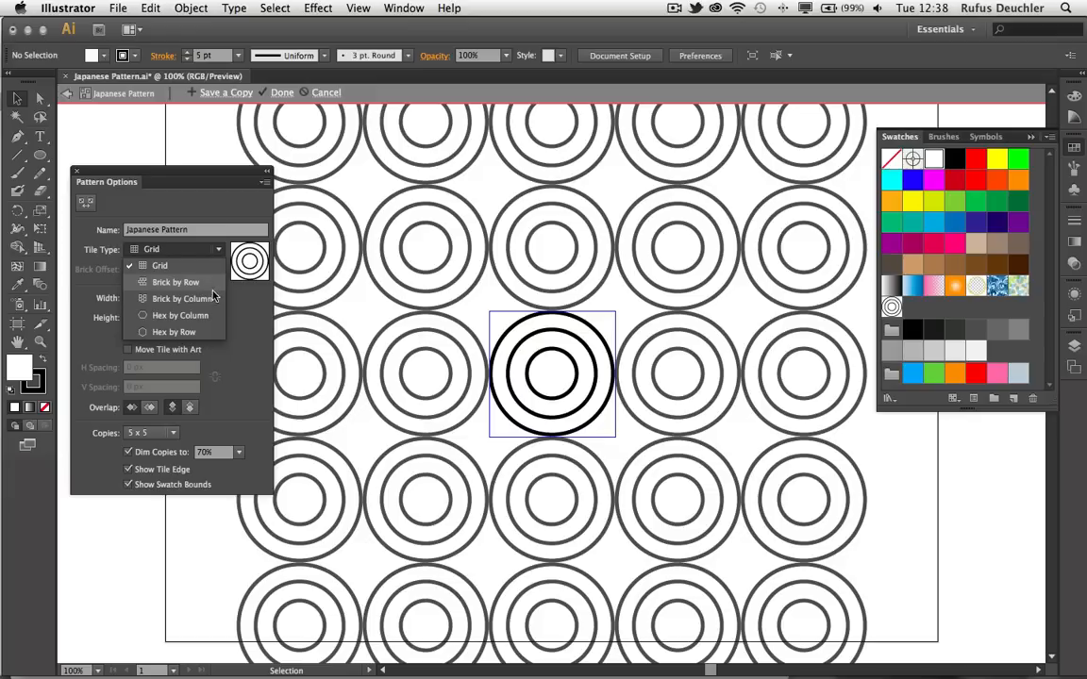
mouse_move(215, 315)
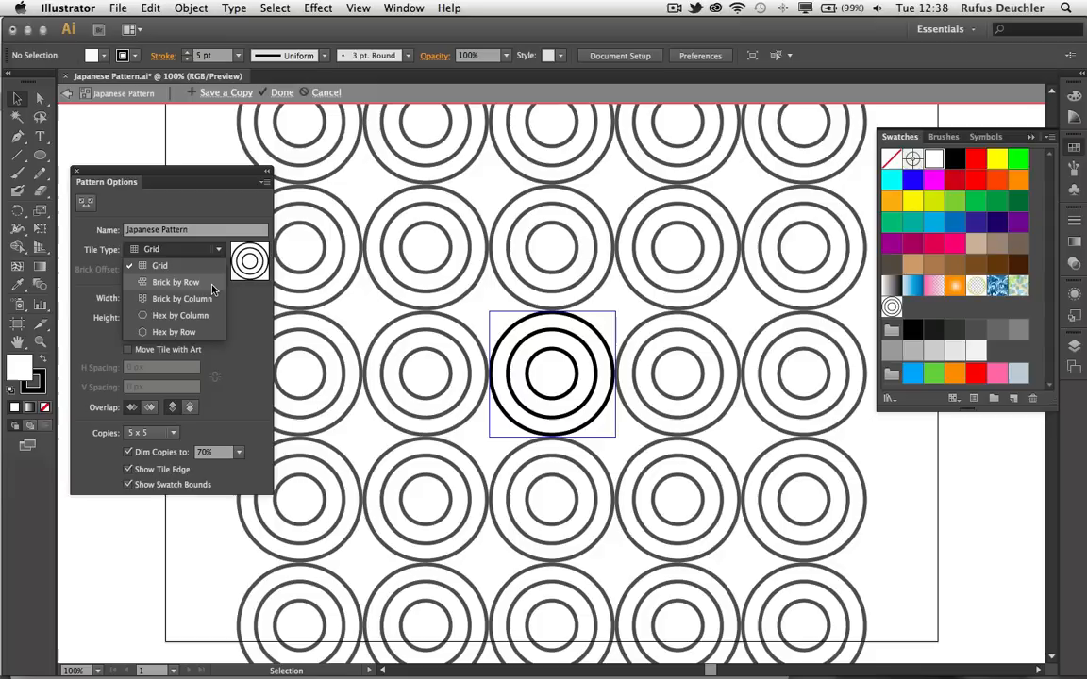
Set Tile Type to Brick by Row, trying offset 1/5 before settling on 1/2.
click(175, 282)
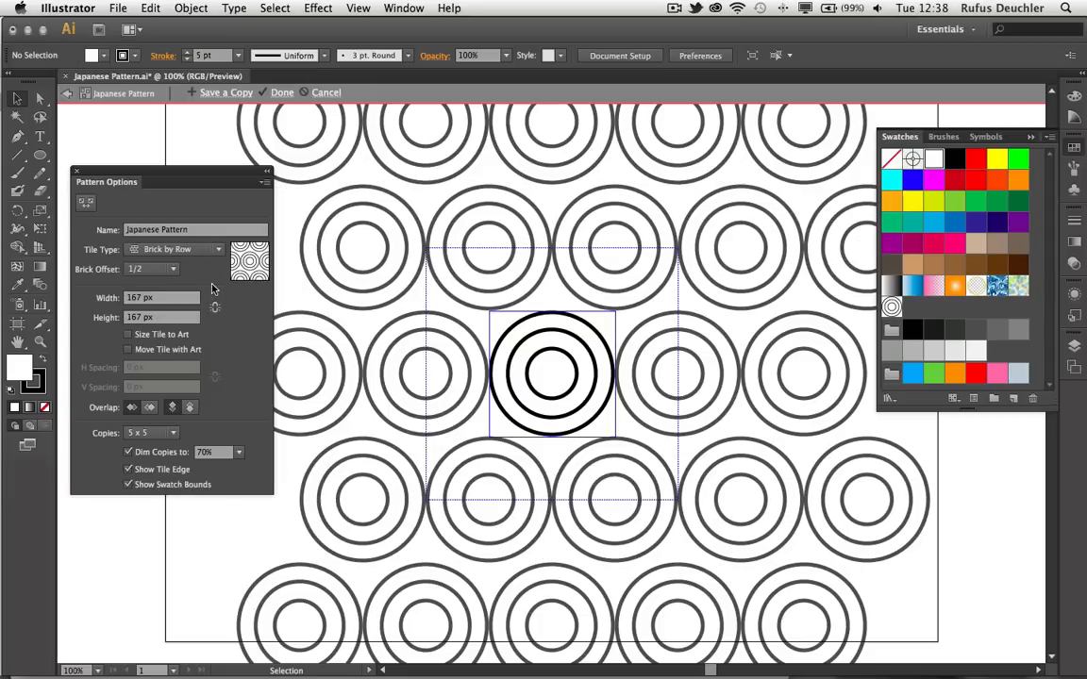
mouse_move(189, 283)
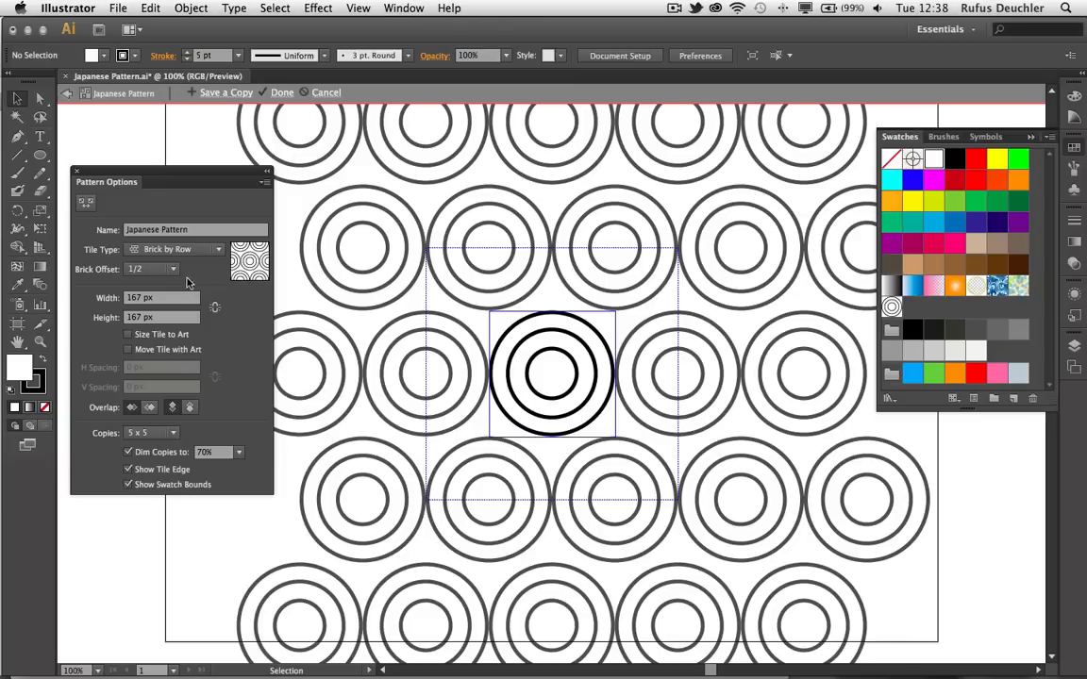
mouse_move(155, 275)
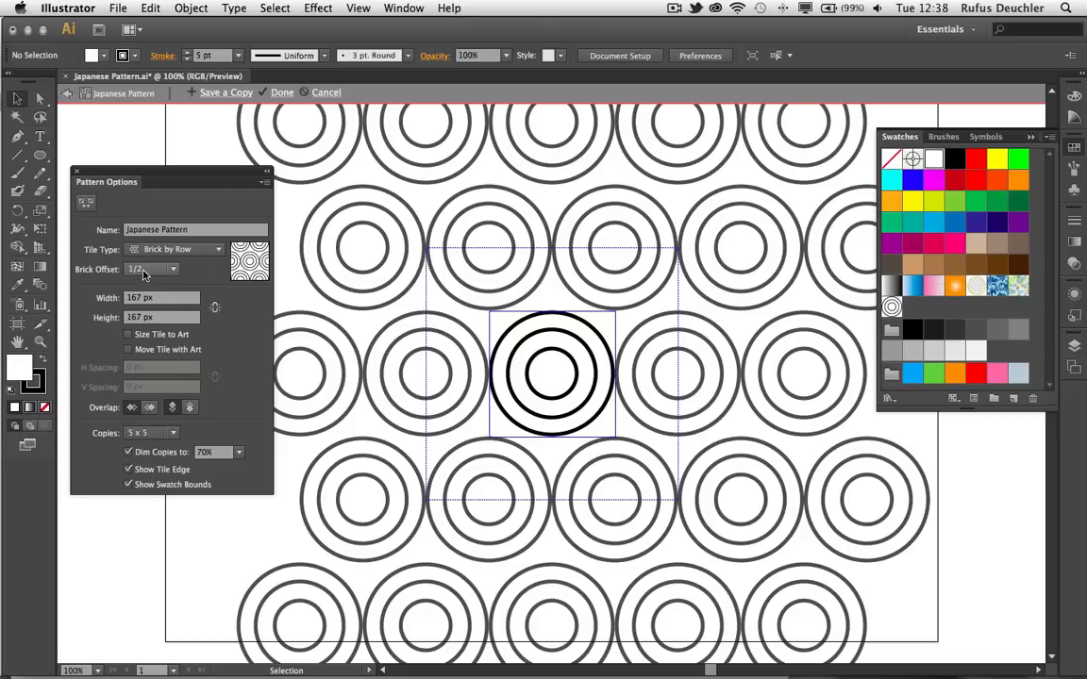
click(173, 269)
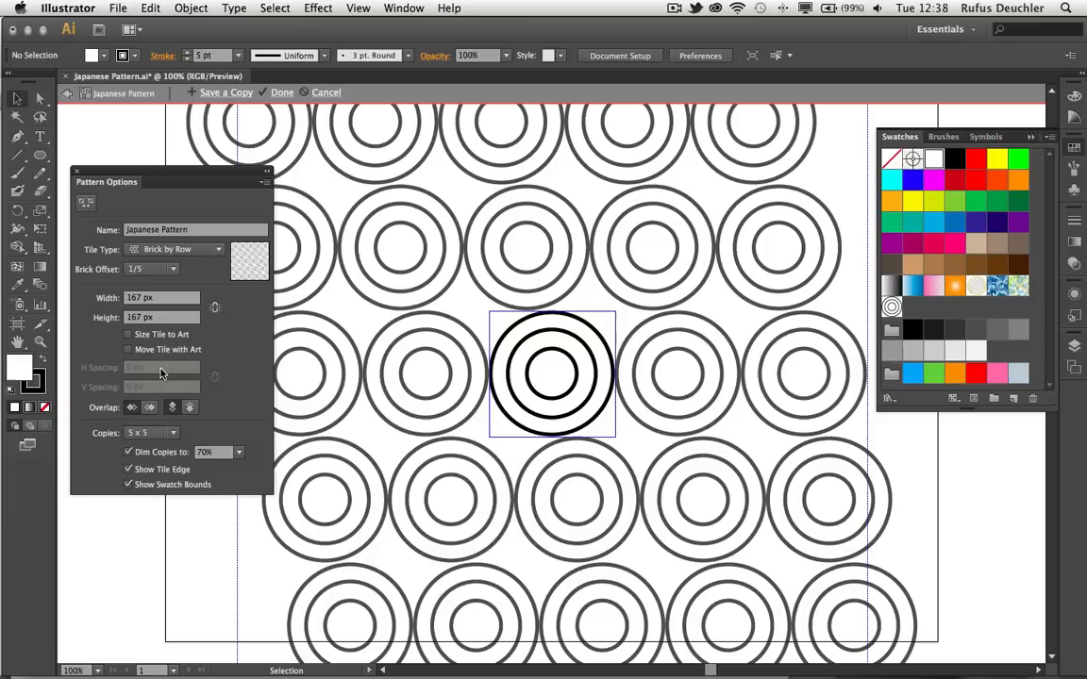
click(173, 269)
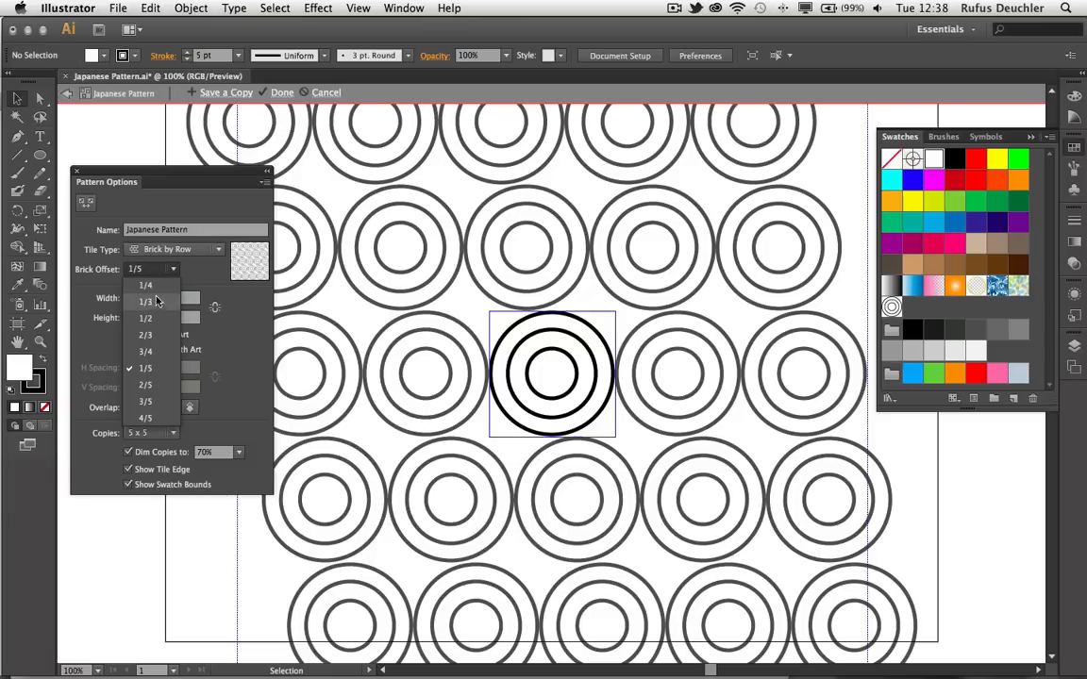
click(146, 317)
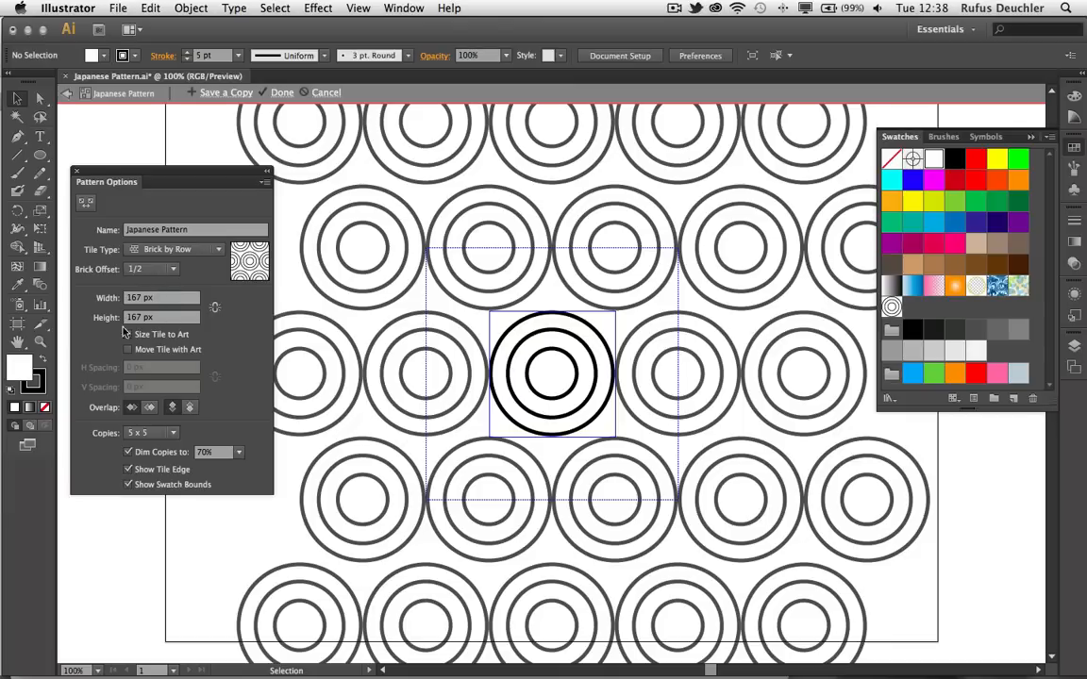
mouse_move(172, 304)
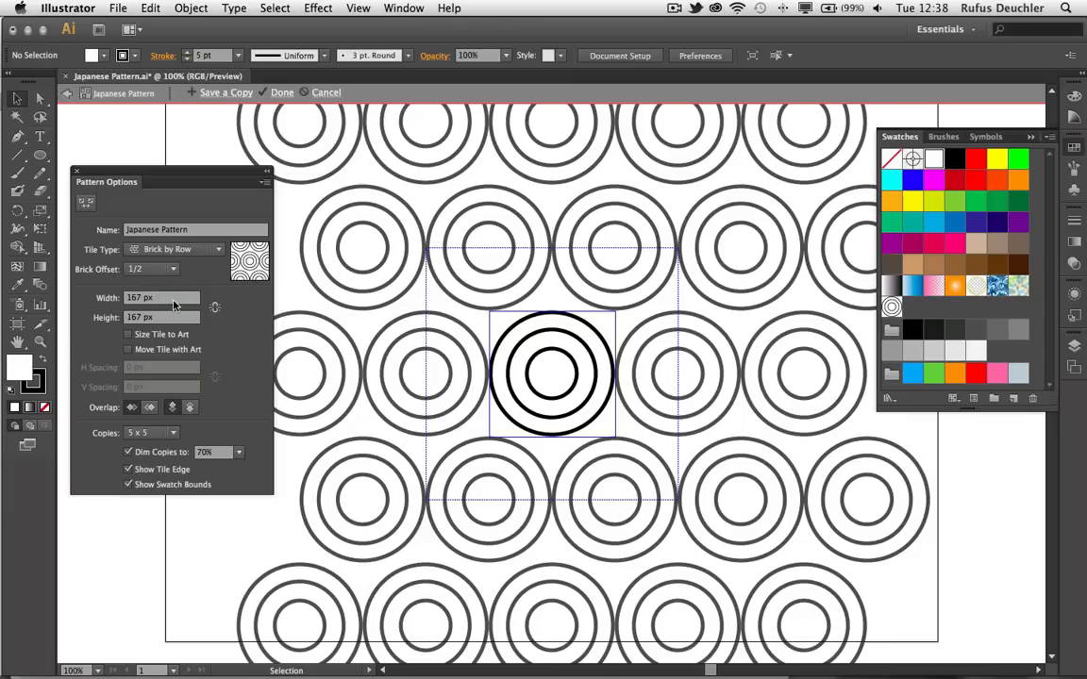
mouse_move(95, 218)
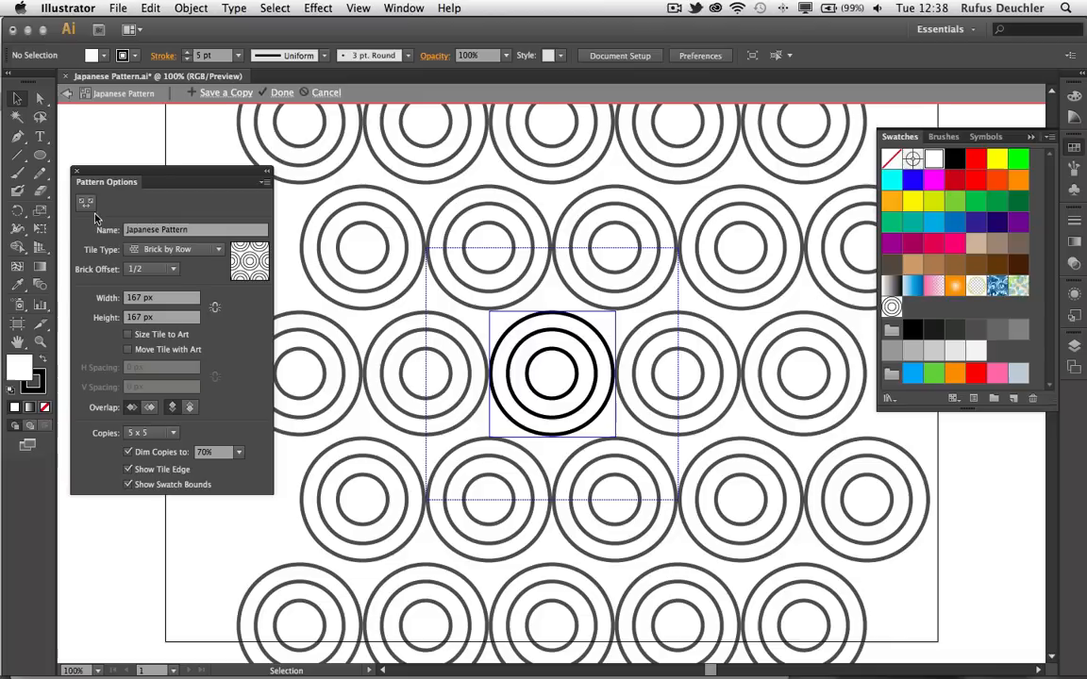
mouse_move(85, 205)
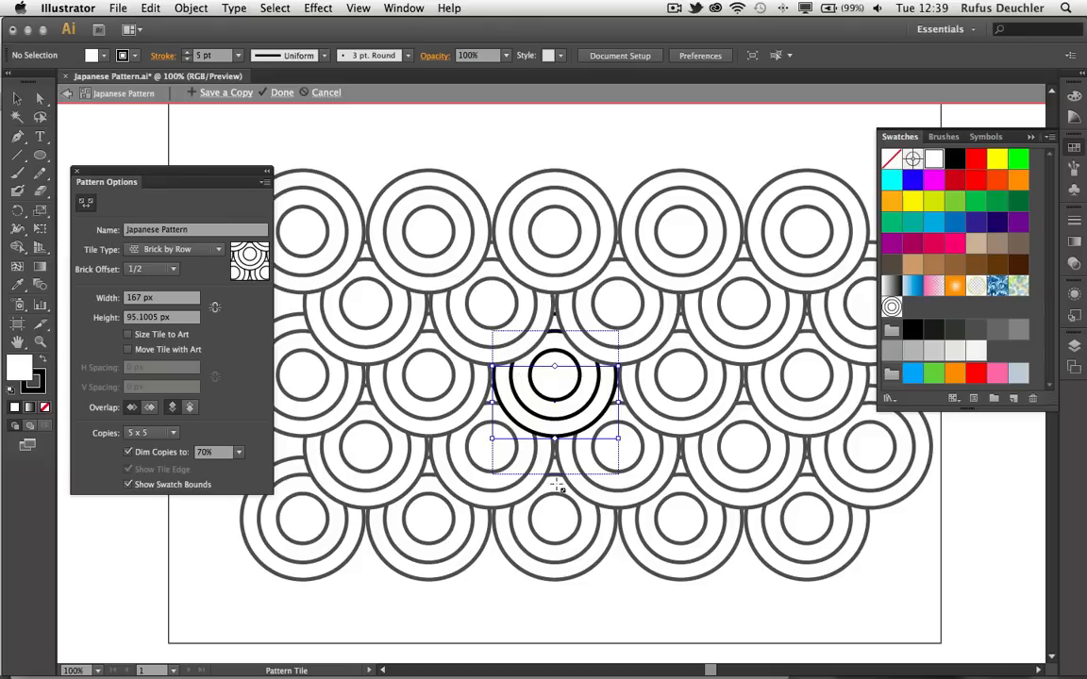
mouse_move(519, 494)
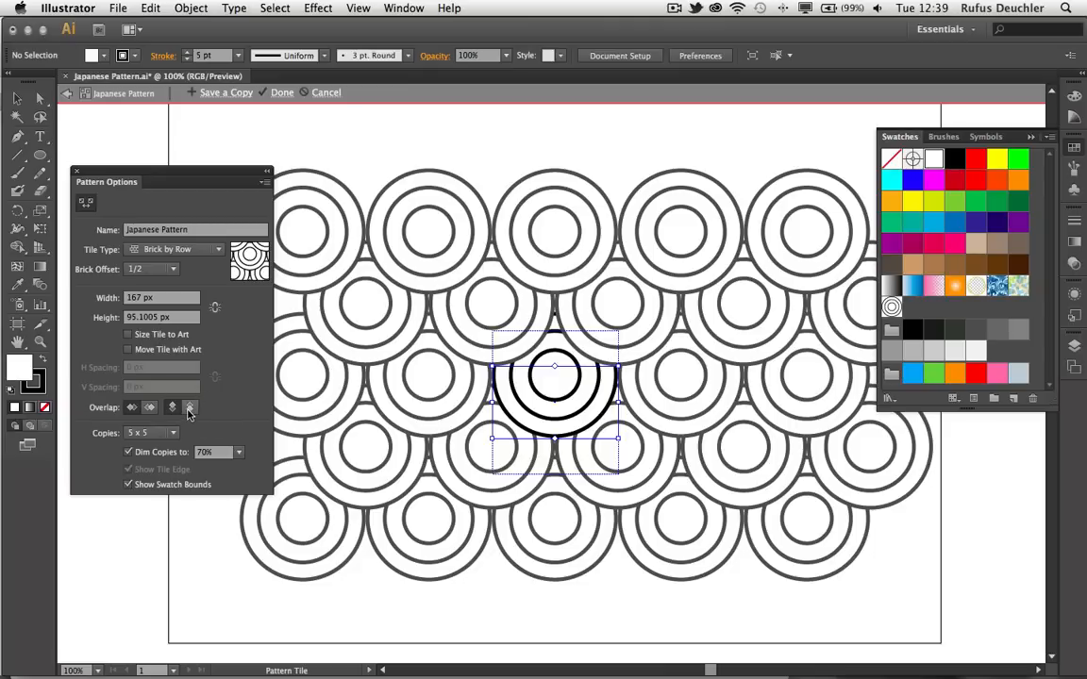
mouse_move(171, 407)
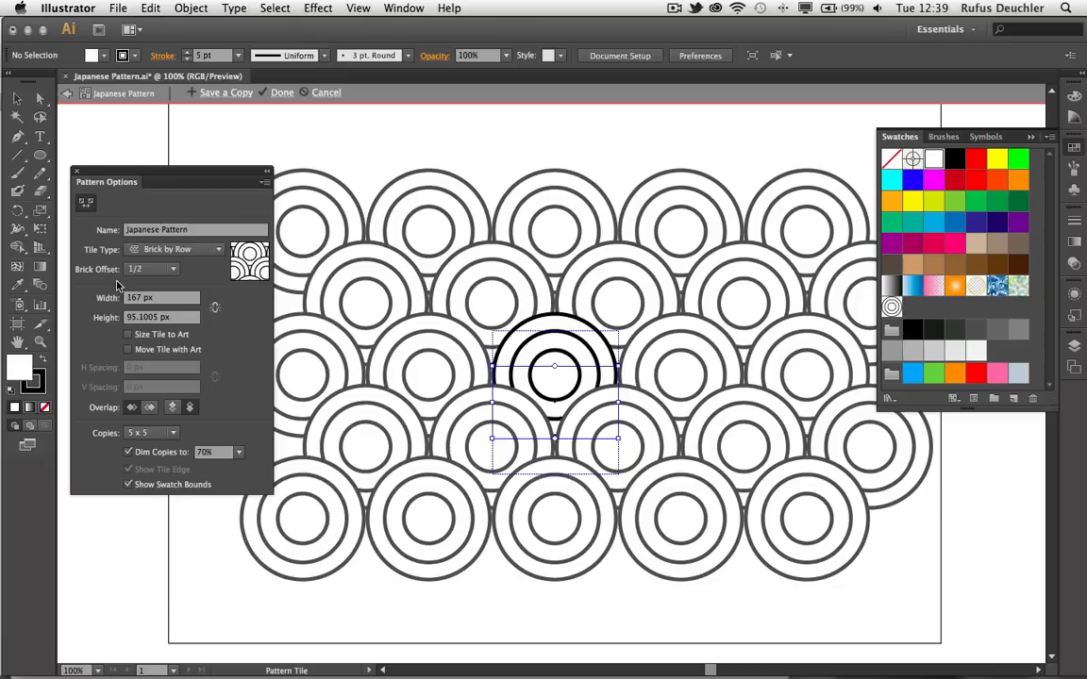
mouse_move(86, 204)
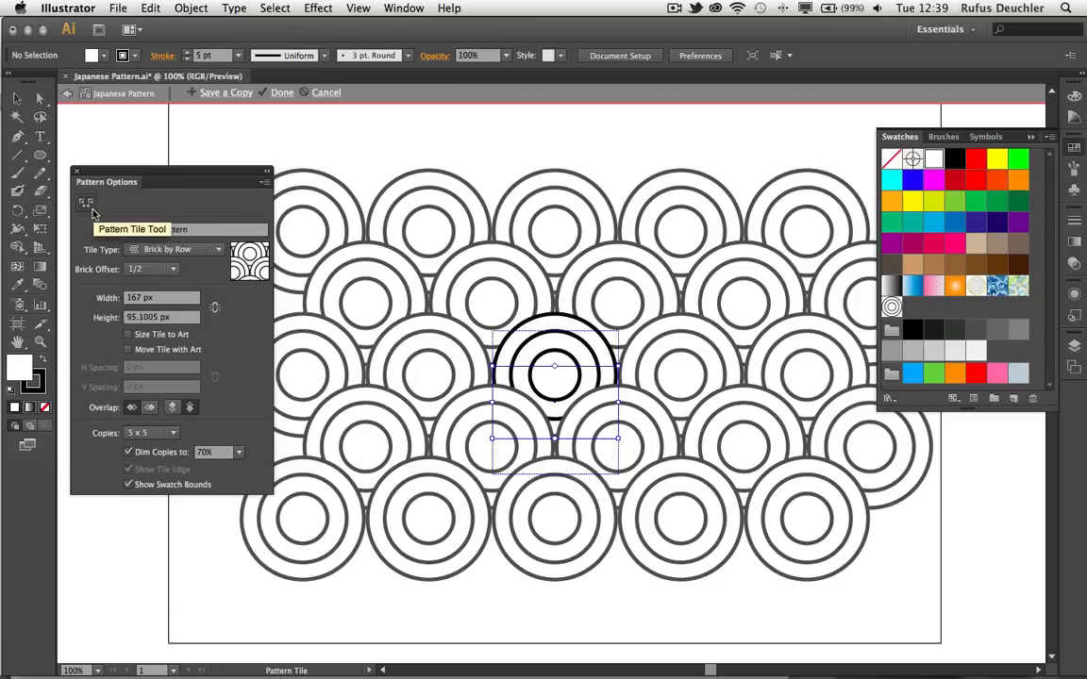
mouse_move(538, 374)
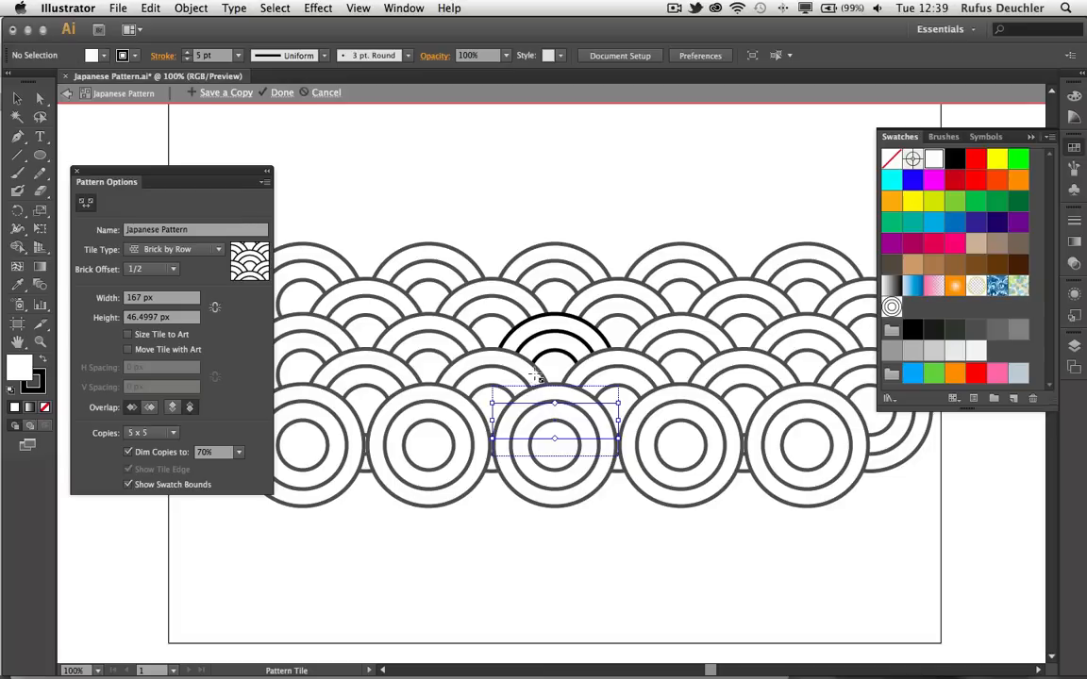
mouse_move(215, 396)
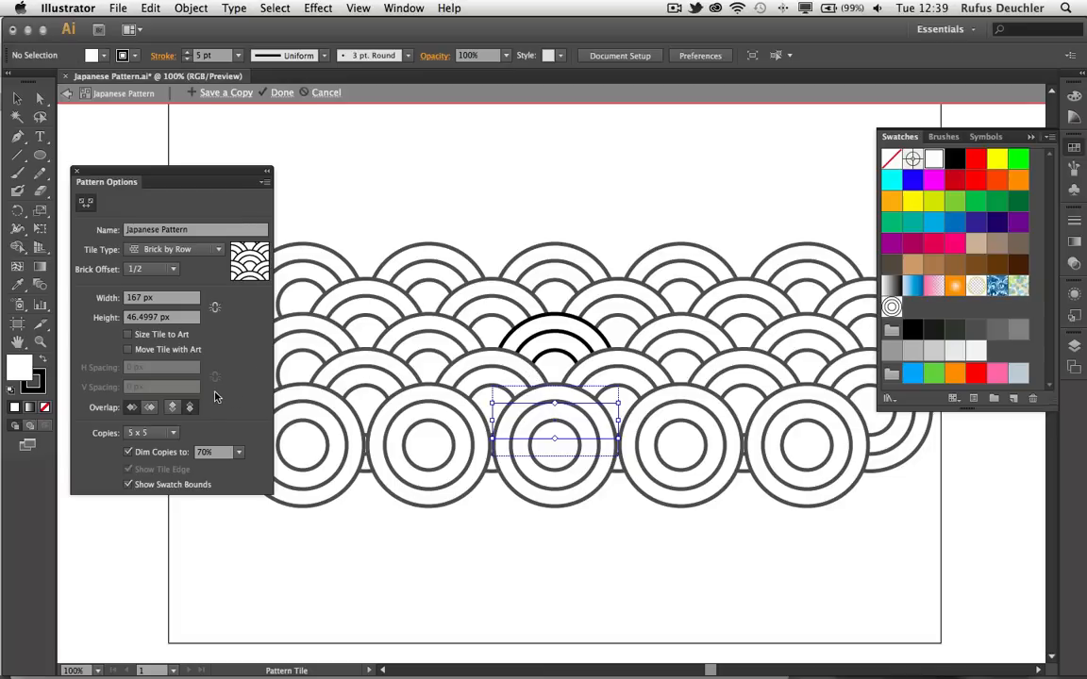
mouse_move(137, 453)
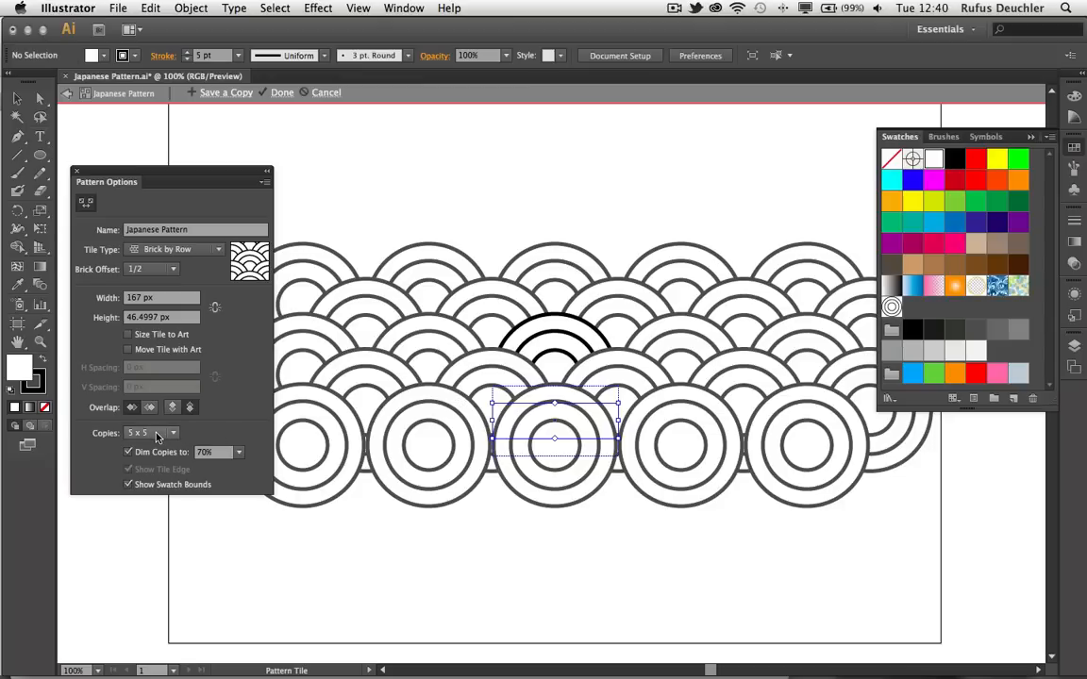
Preview 9 x 9 dimmed copies and turn on Show Tile Edge.
click(151, 433)
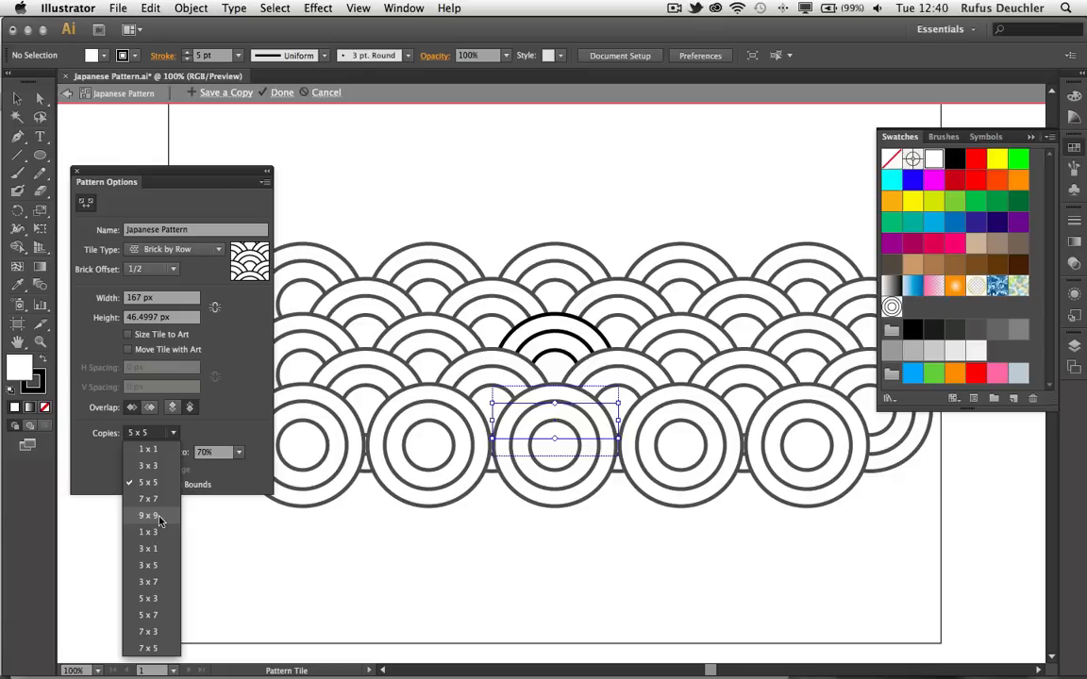
click(146, 516)
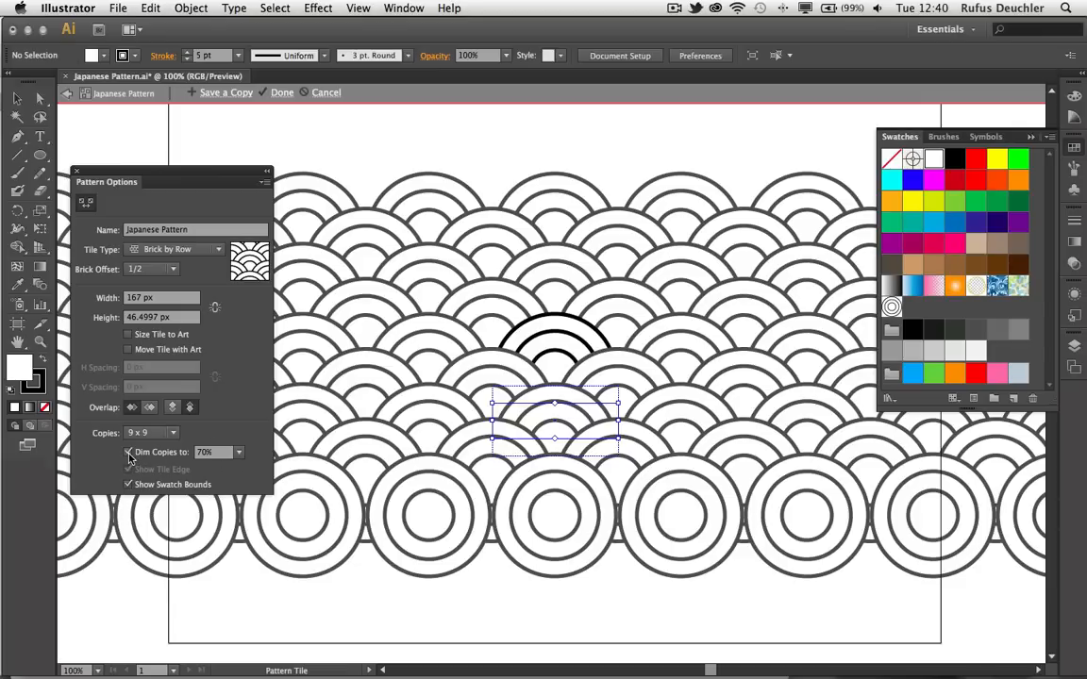
click(124, 453)
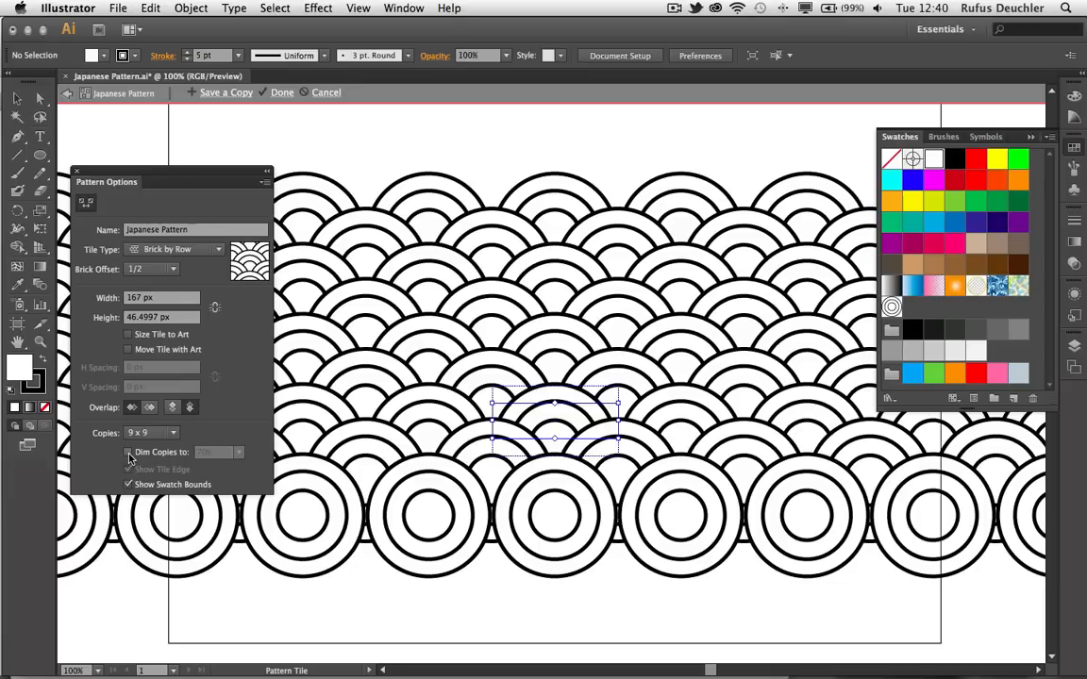
click(127, 452)
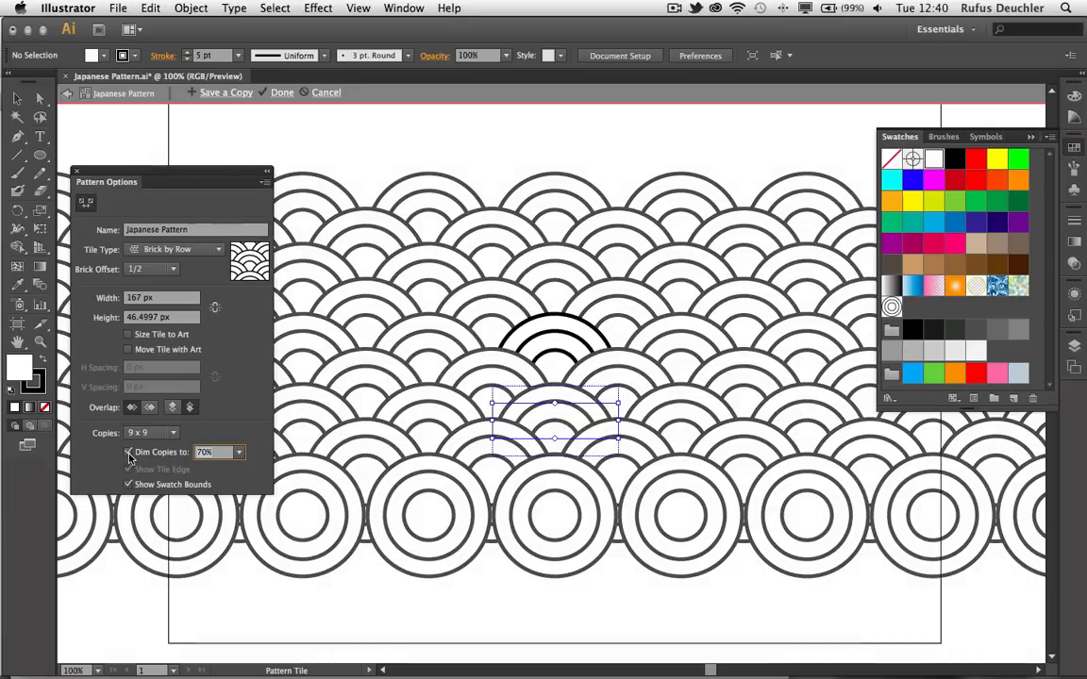
click(126, 452)
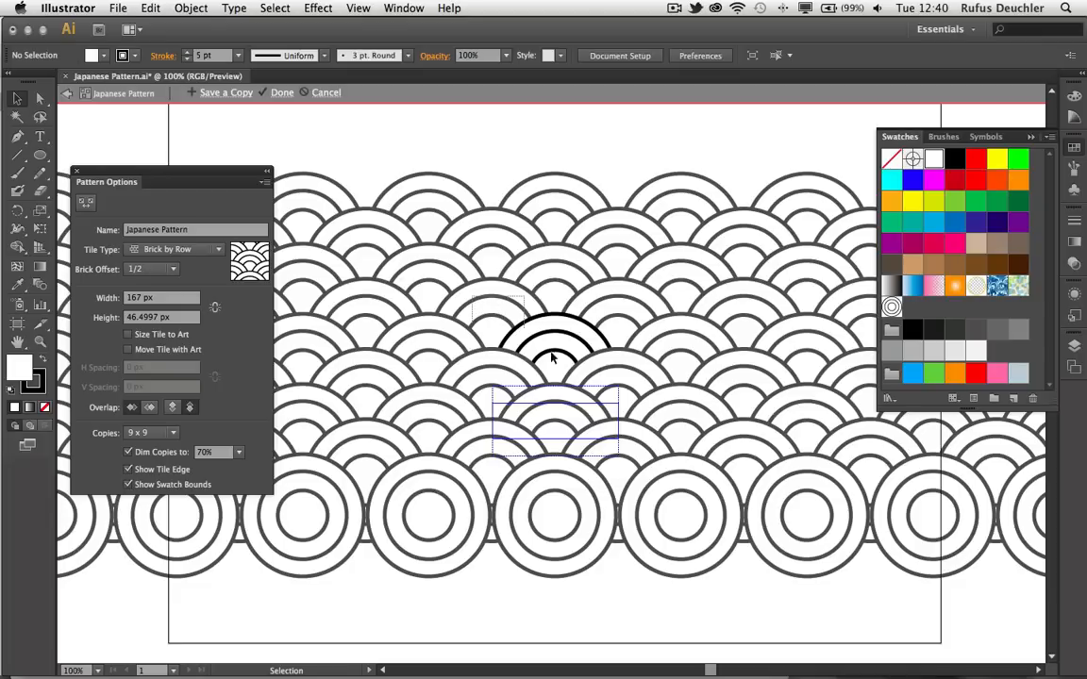
Select the tile's arcs and give their strokes the red swatch.
click(554, 358)
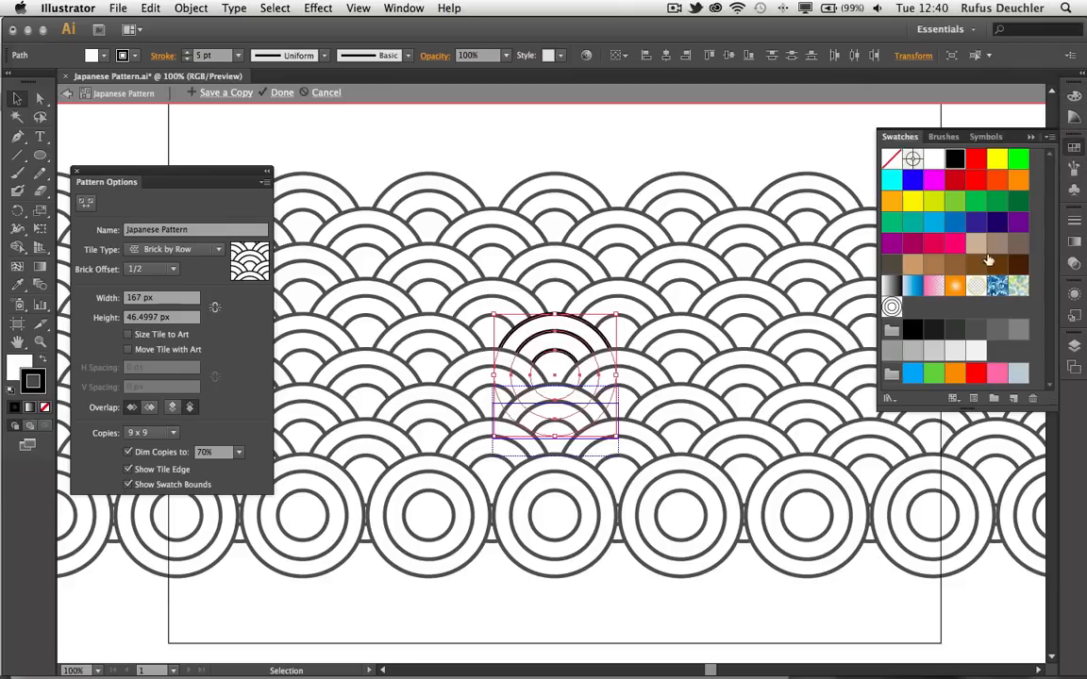
click(972, 160)
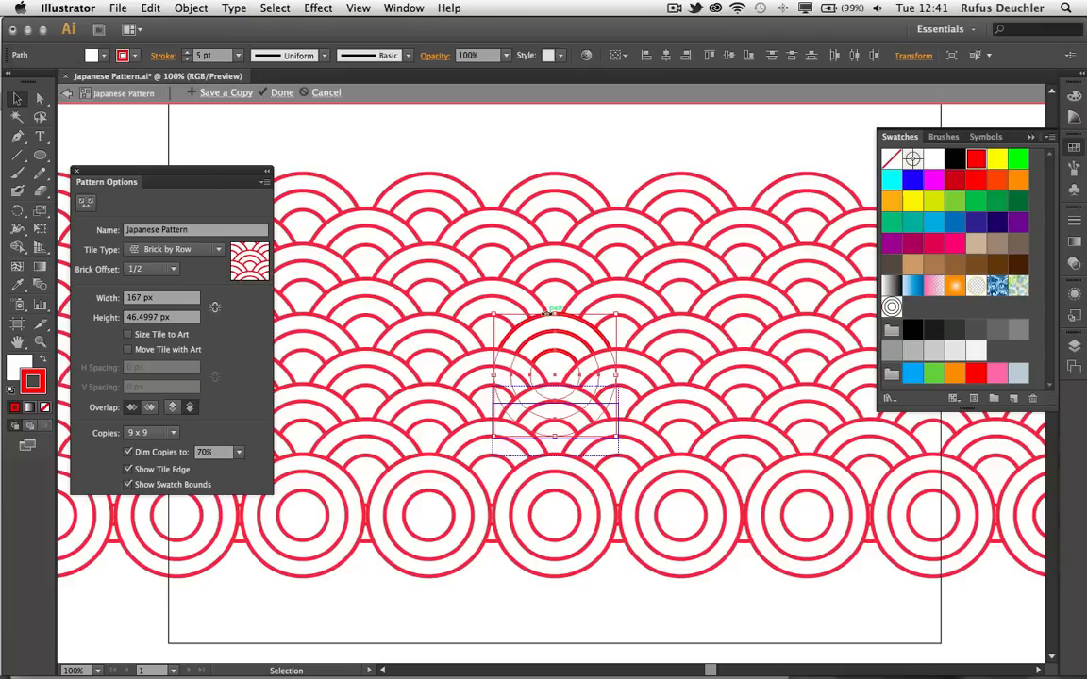
mouse_move(377, 141)
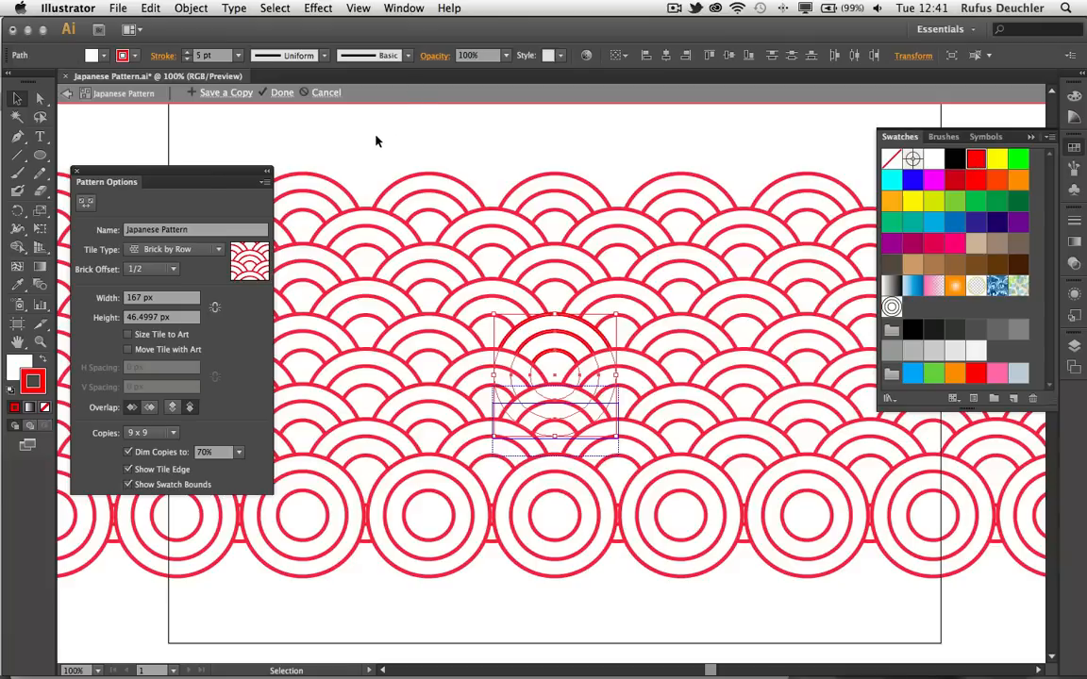
mouse_move(271, 121)
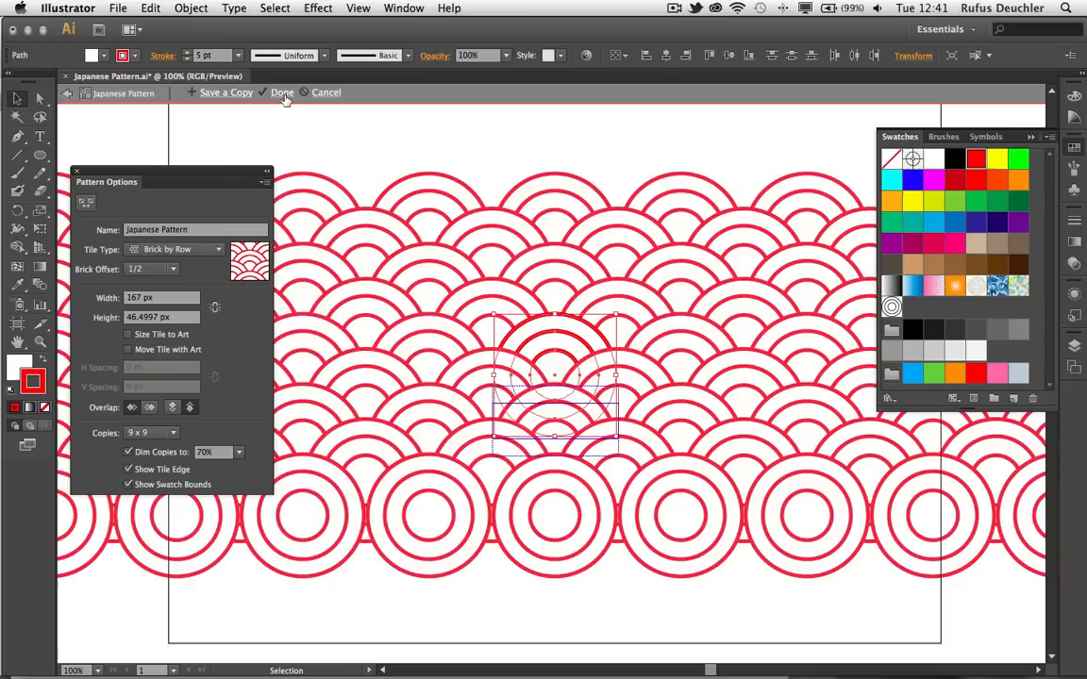
mouse_move(320, 91)
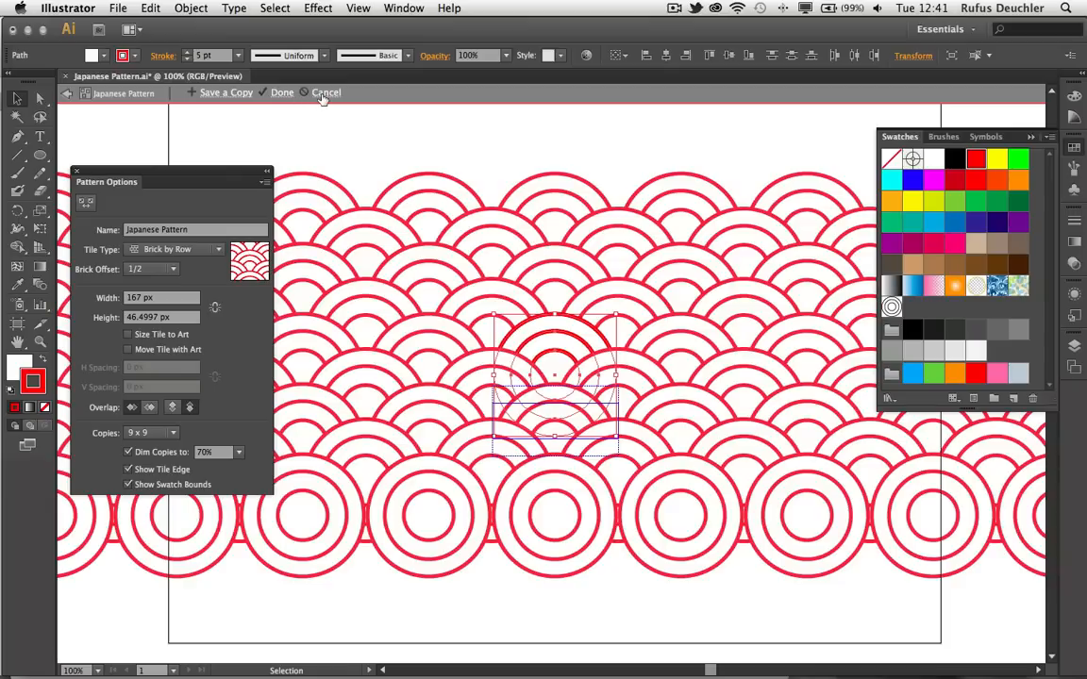
mouse_move(216, 95)
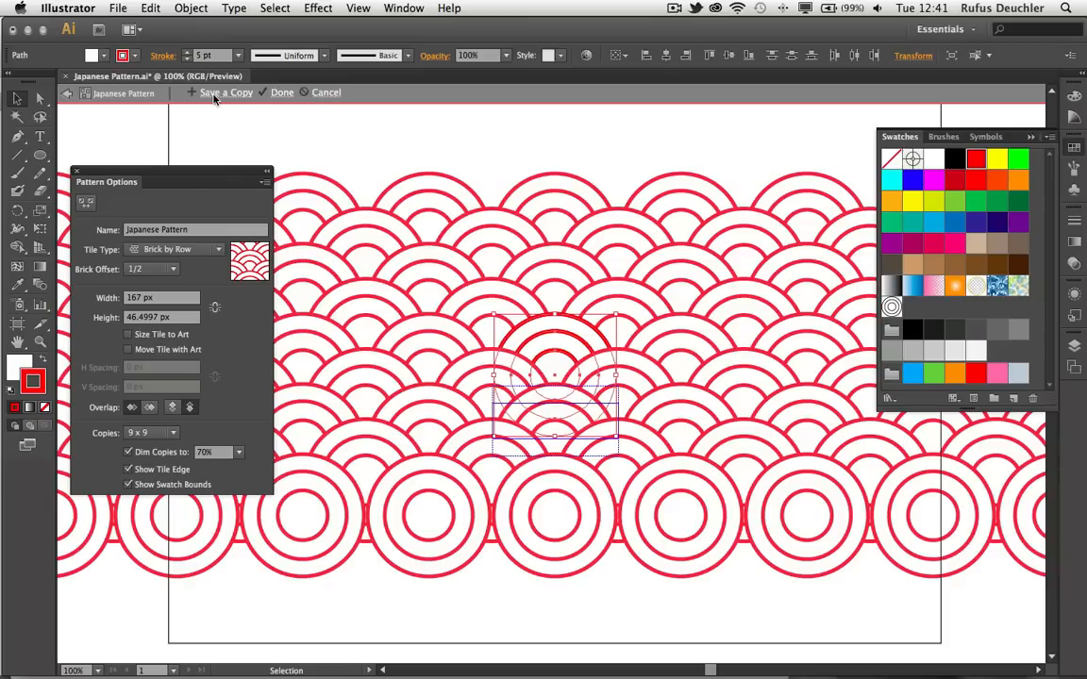
Save a copy of the pattern as 'Japanese Pattern 2' and confirm the alert.
click(221, 93)
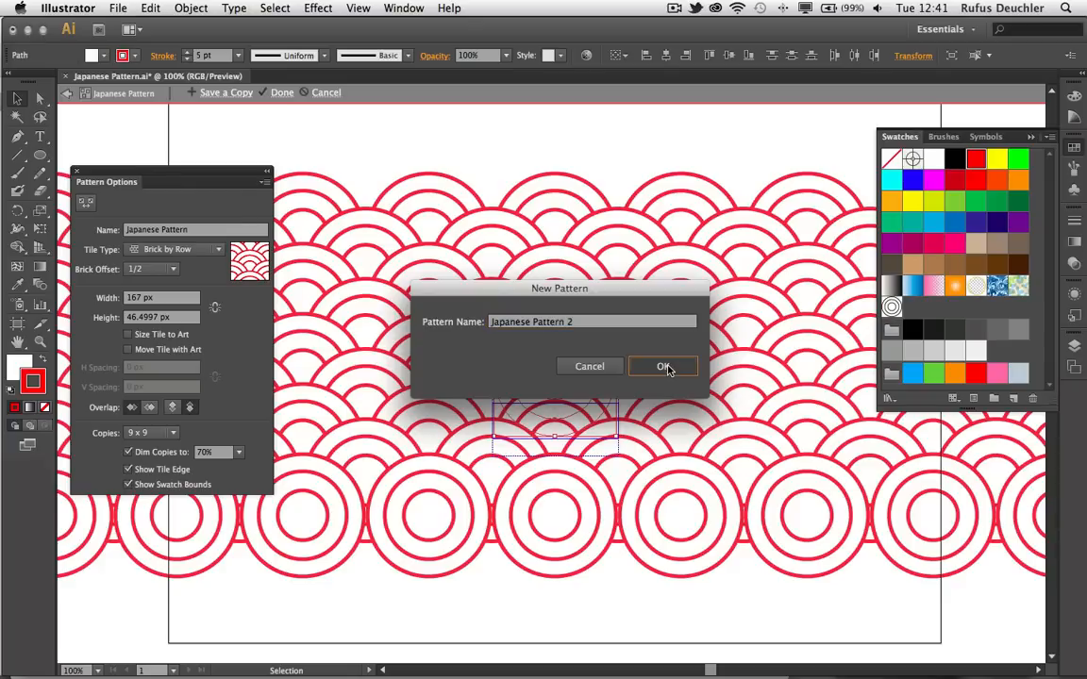
click(663, 366)
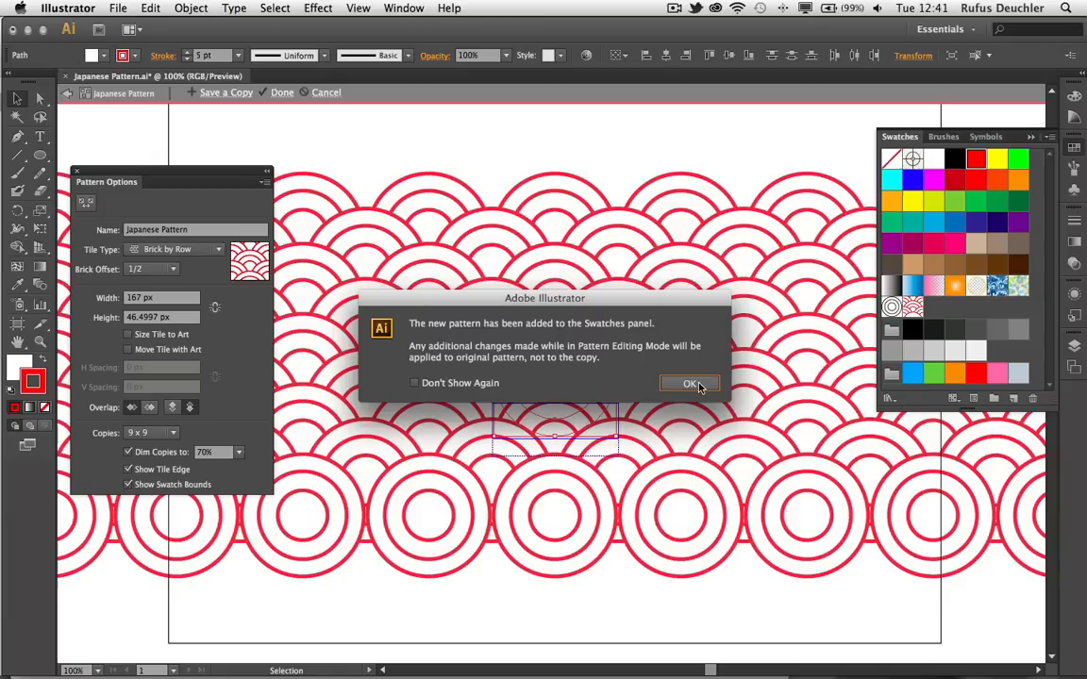
click(688, 383)
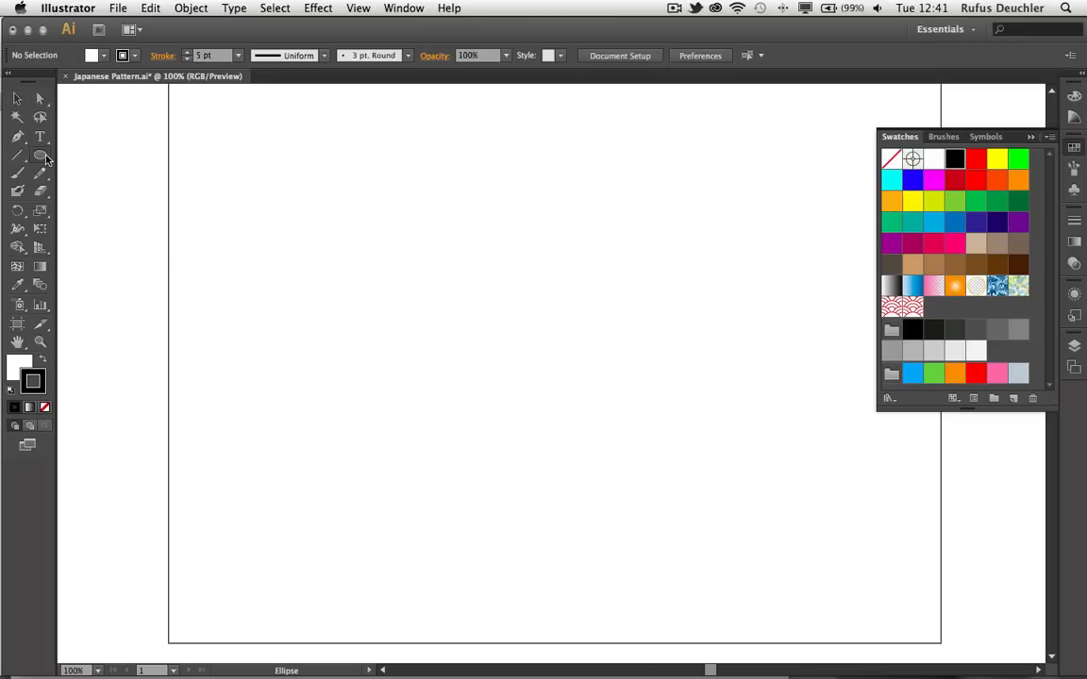
Draw a large rectangle and fill it with the red seigaiha pattern swatch.
click(42, 155)
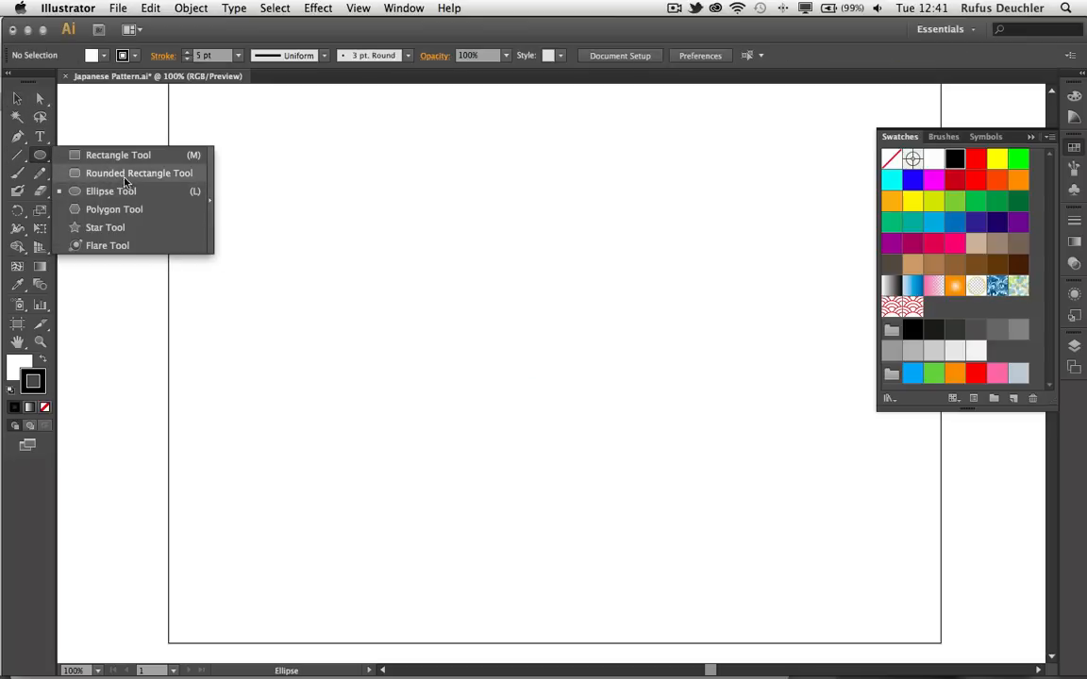
click(117, 155)
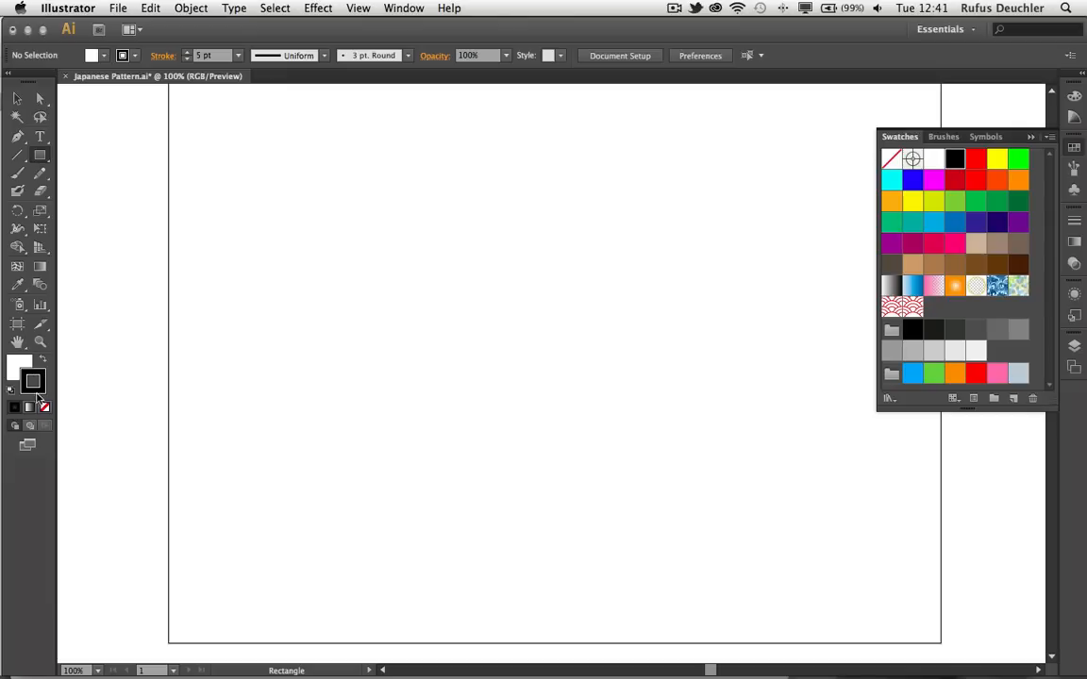
drag(203, 99, 239, 160)
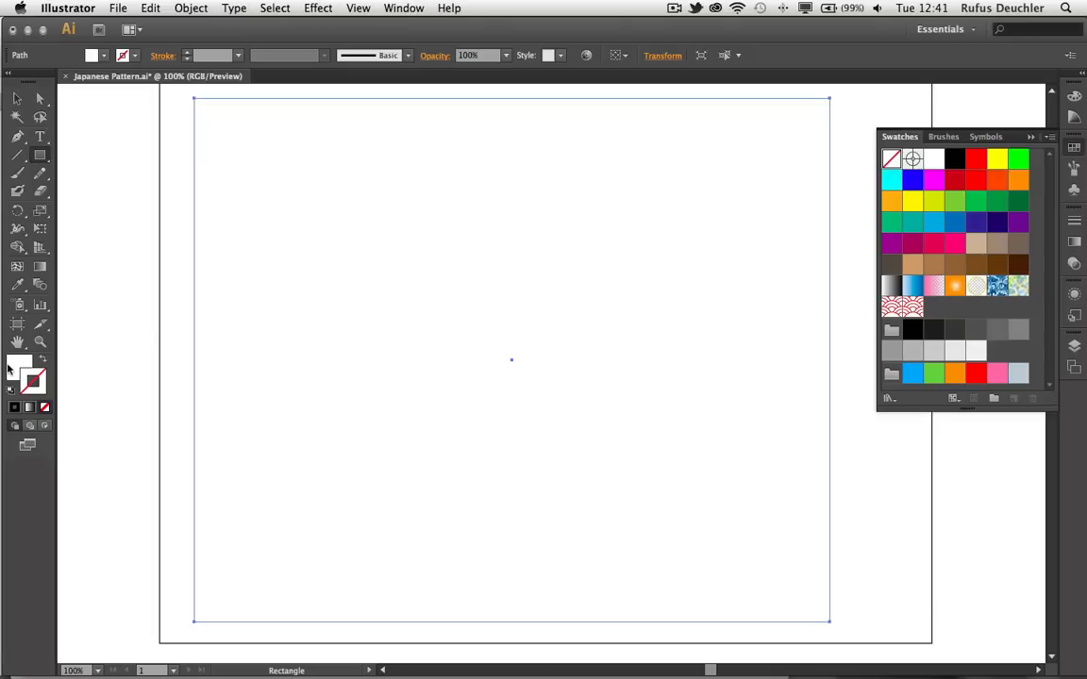
click(1074, 148)
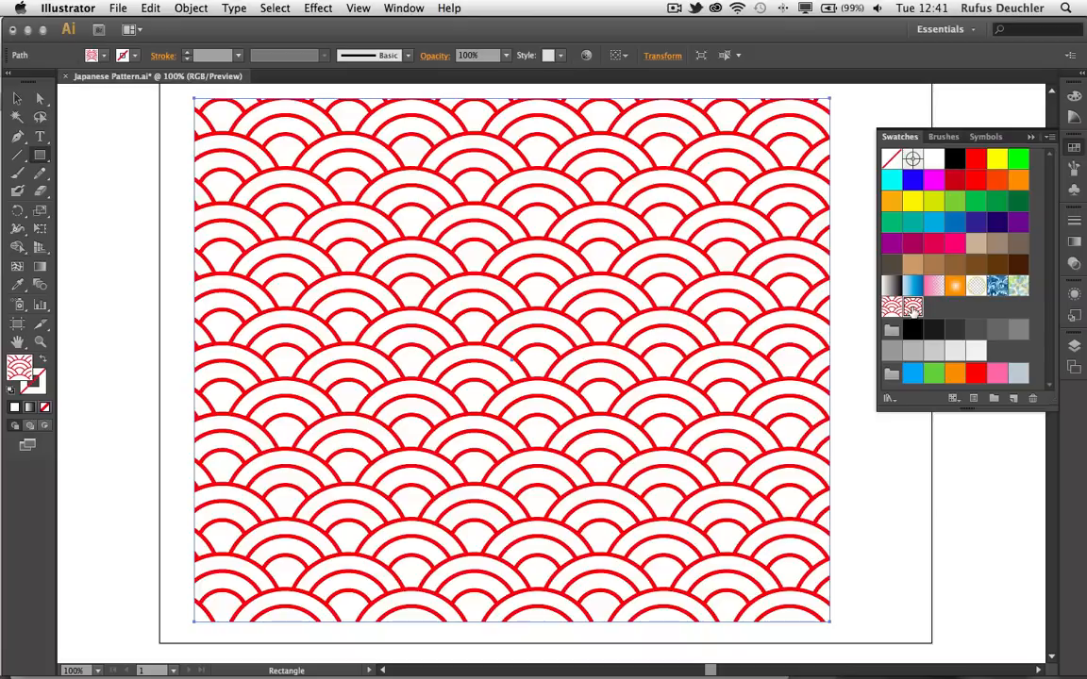
mouse_move(910, 305)
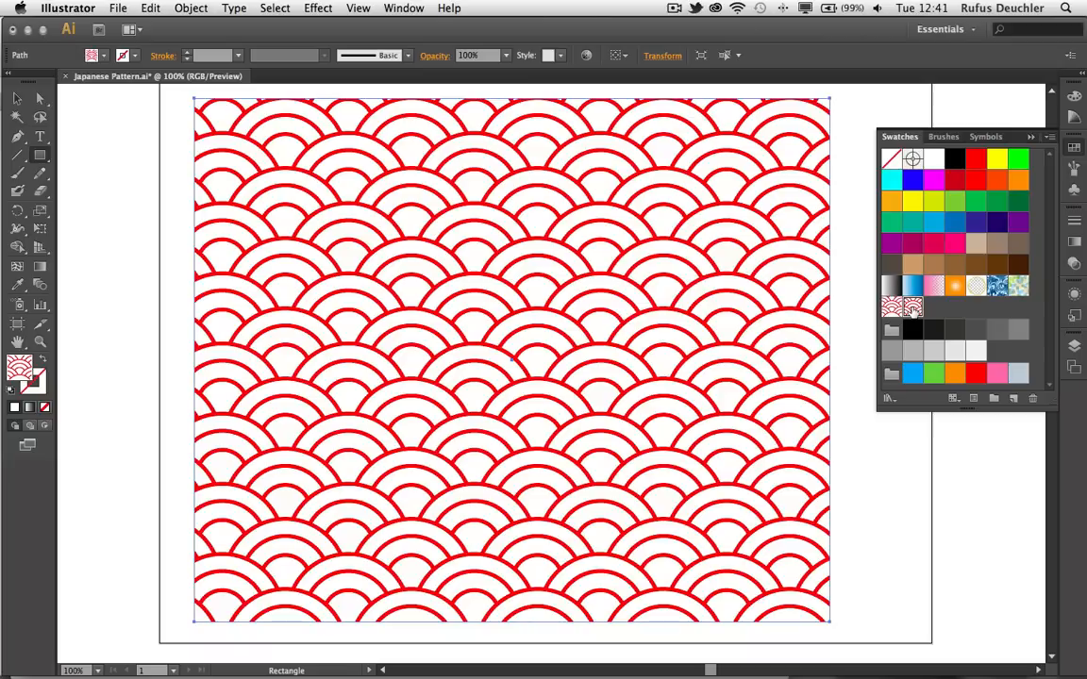
mouse_move(163, 142)
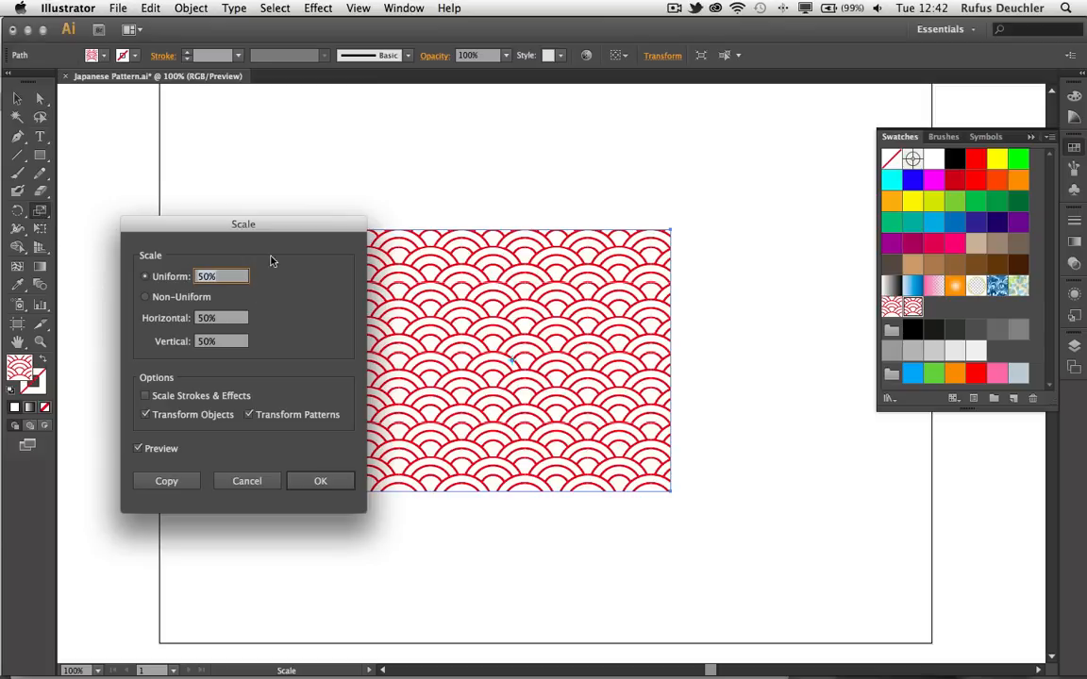
mouse_move(163, 341)
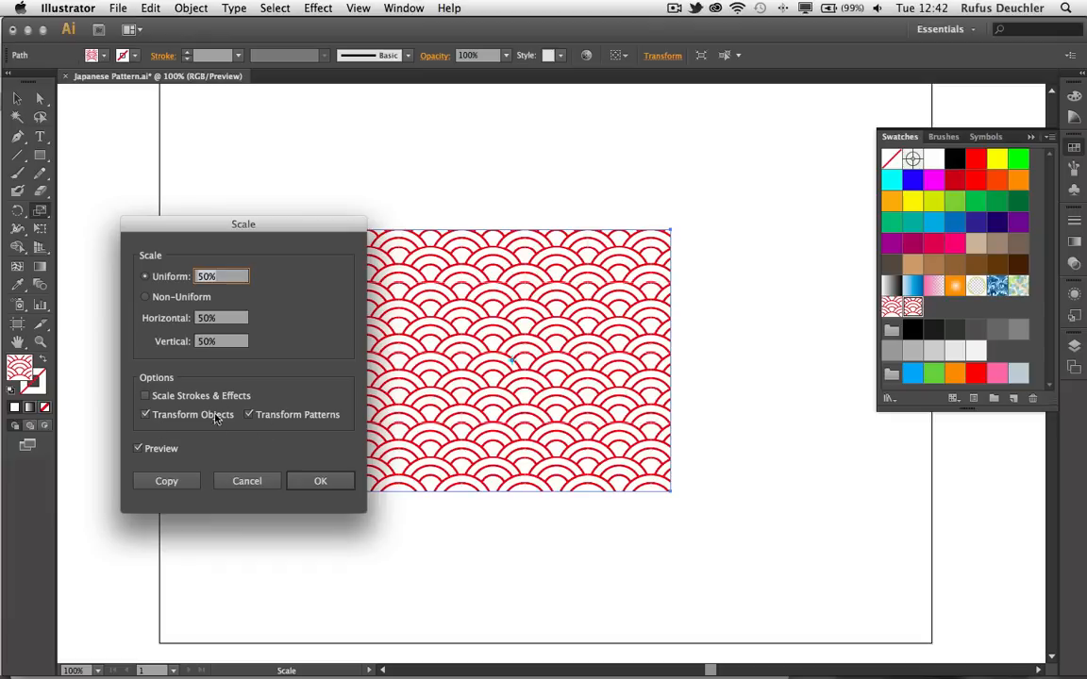
Scale only the pattern to 40% uniform, with Transform Objects unchecked.
click(145, 414)
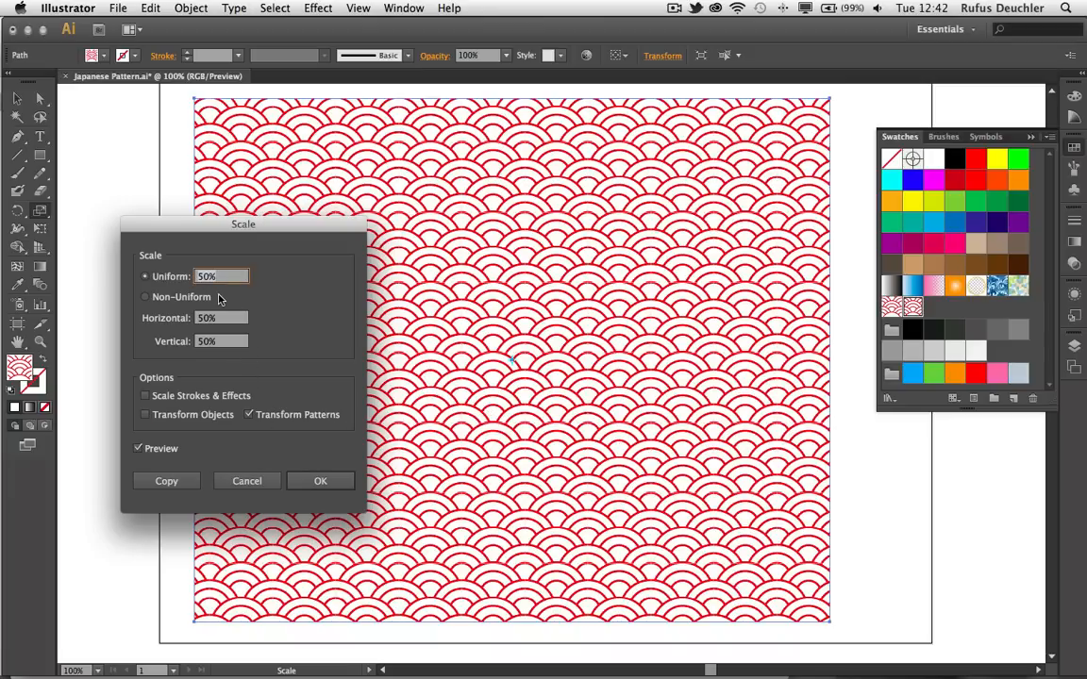
mouse_move(184, 303)
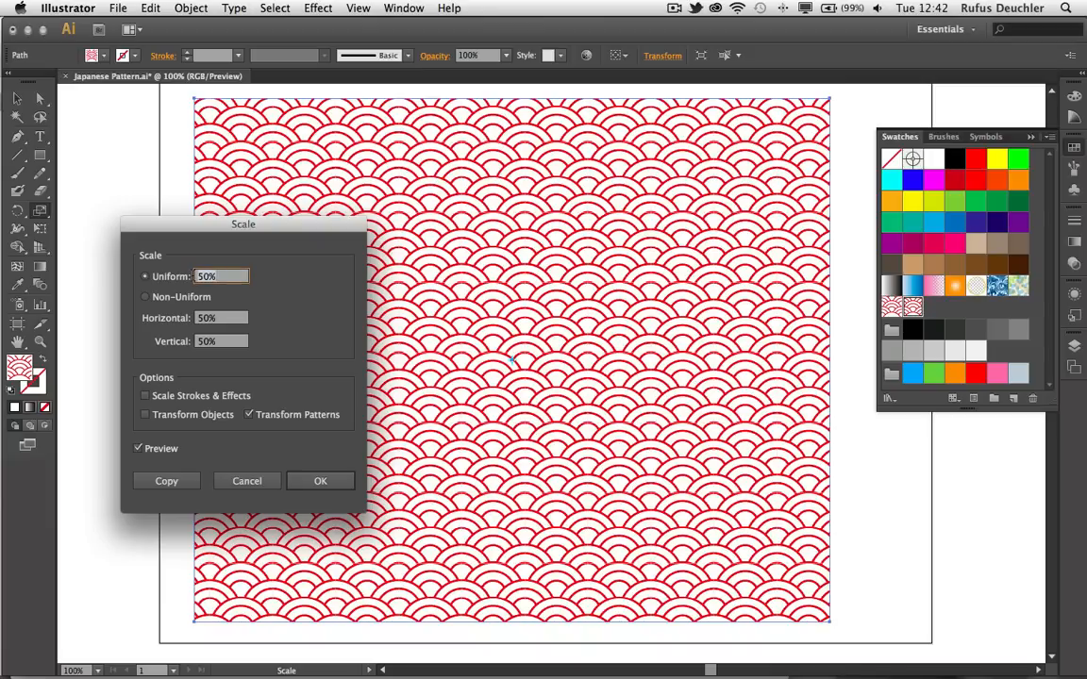
text(40%)
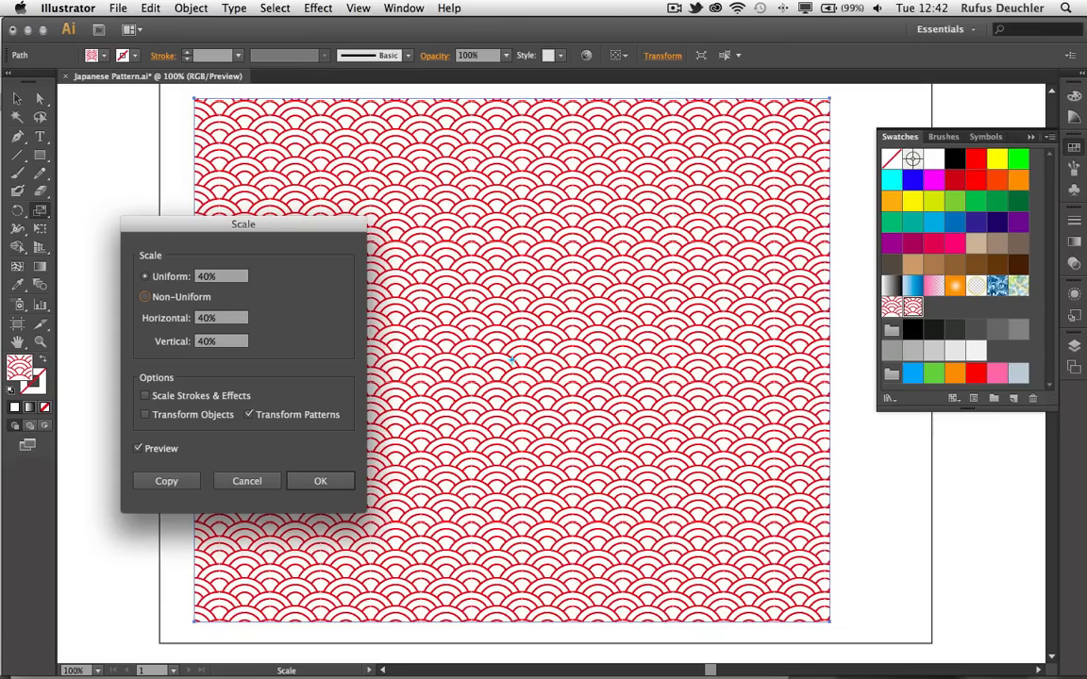
mouse_move(192, 329)
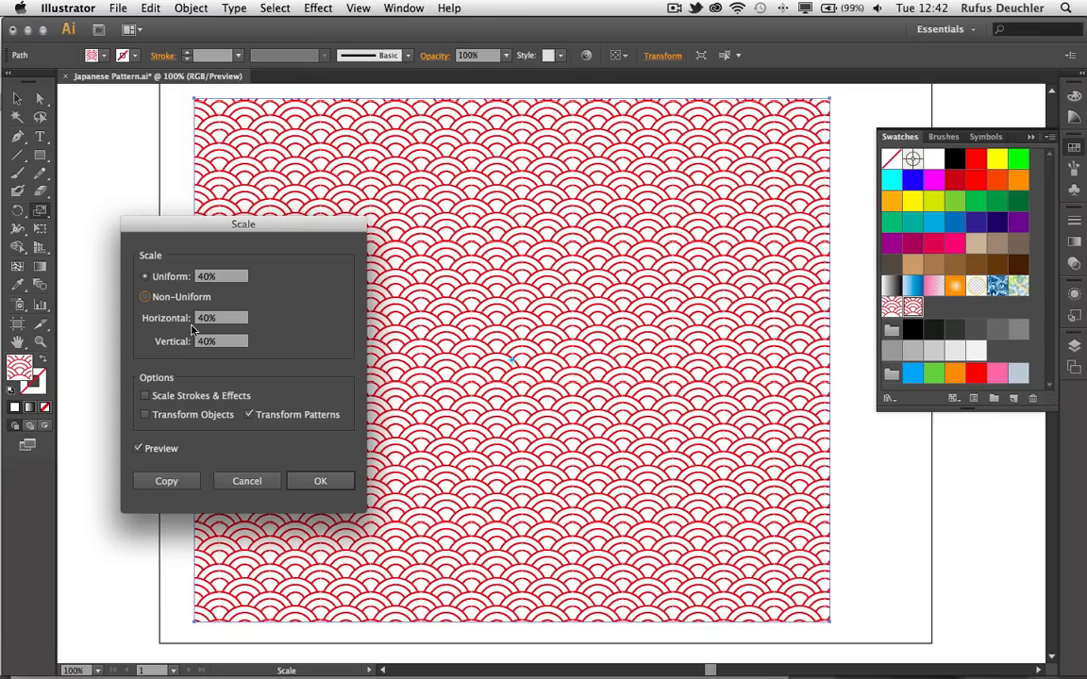
click(319, 480)
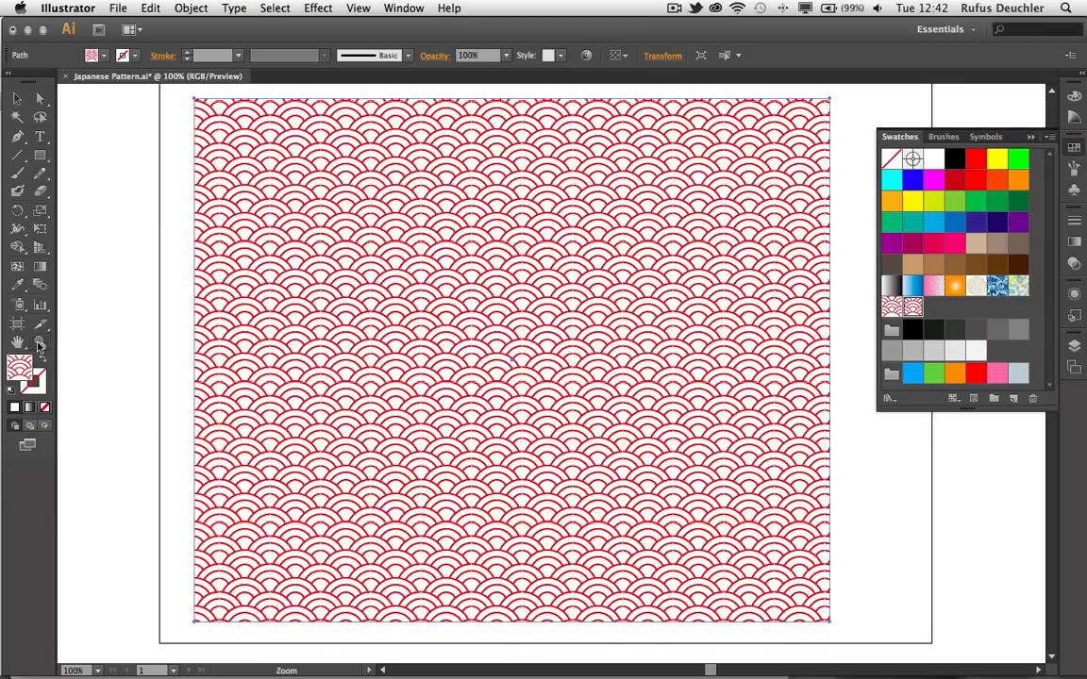
mouse_move(39, 344)
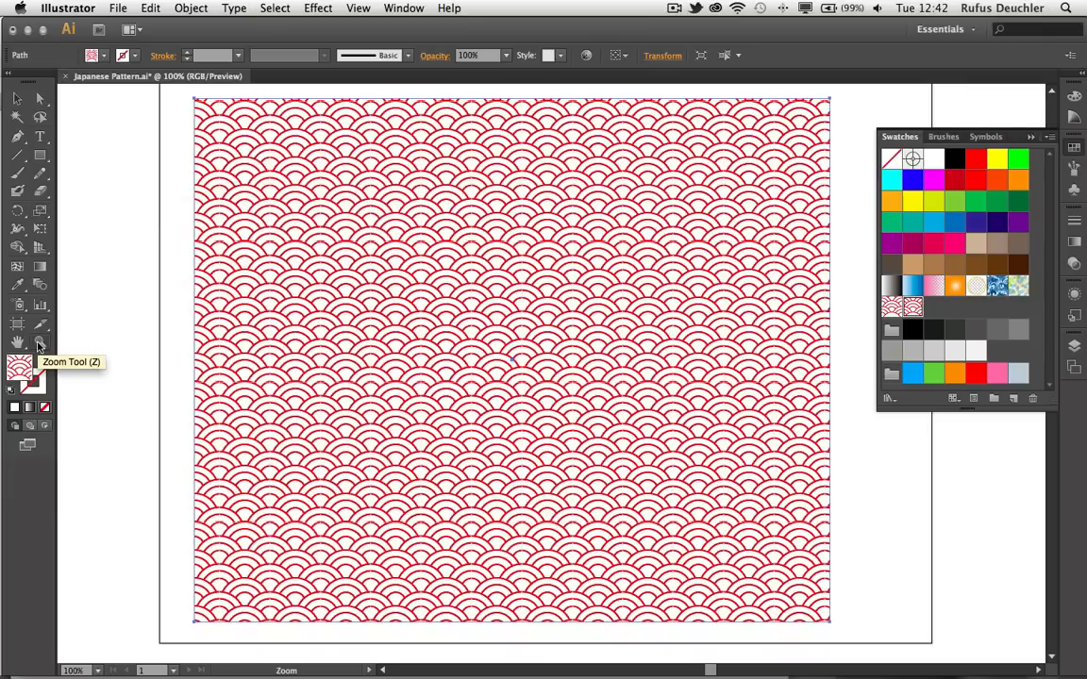